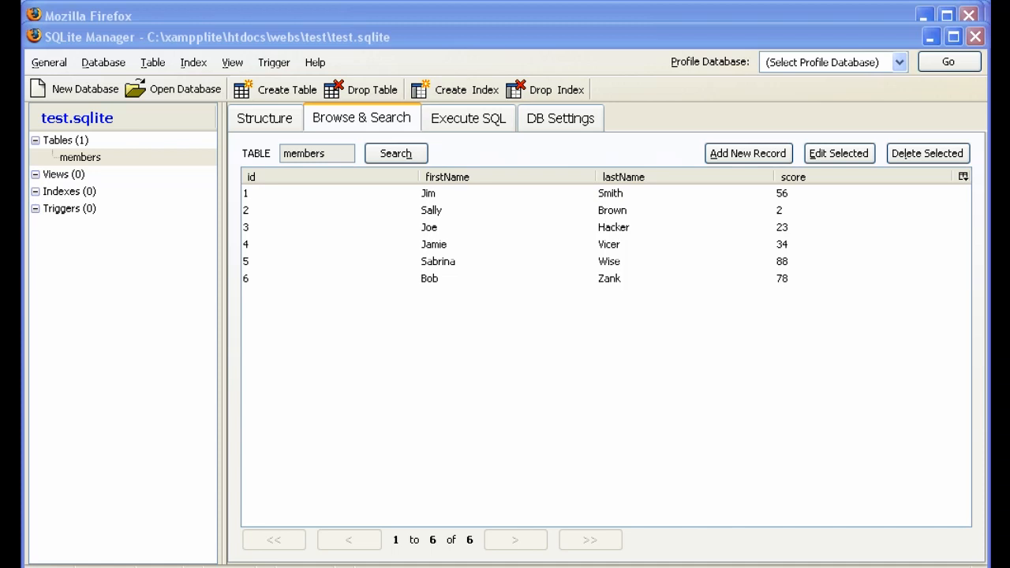
mouse_move(668, 394)
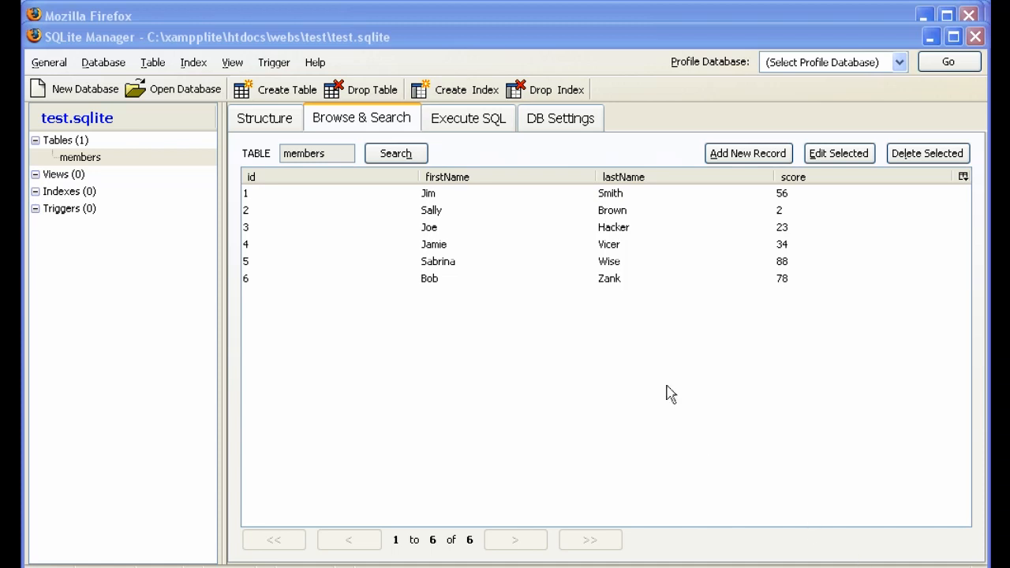
mouse_move(607, 351)
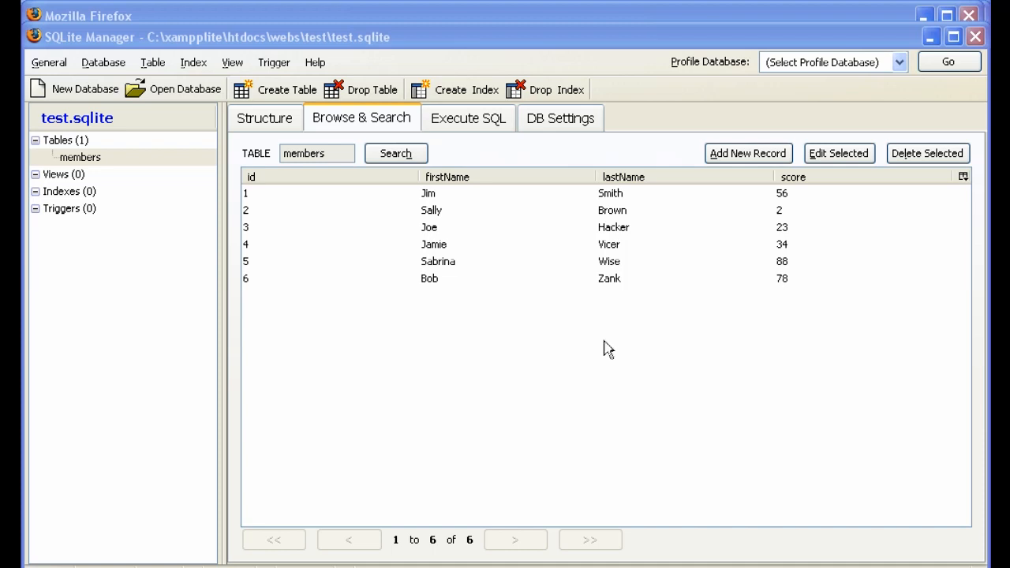
mouse_move(497, 299)
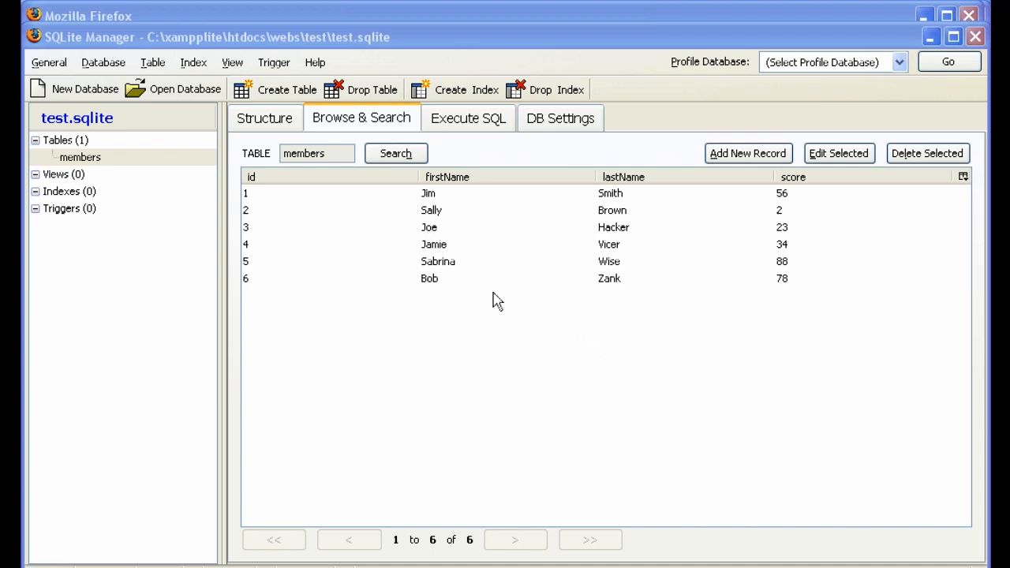
mouse_move(460, 250)
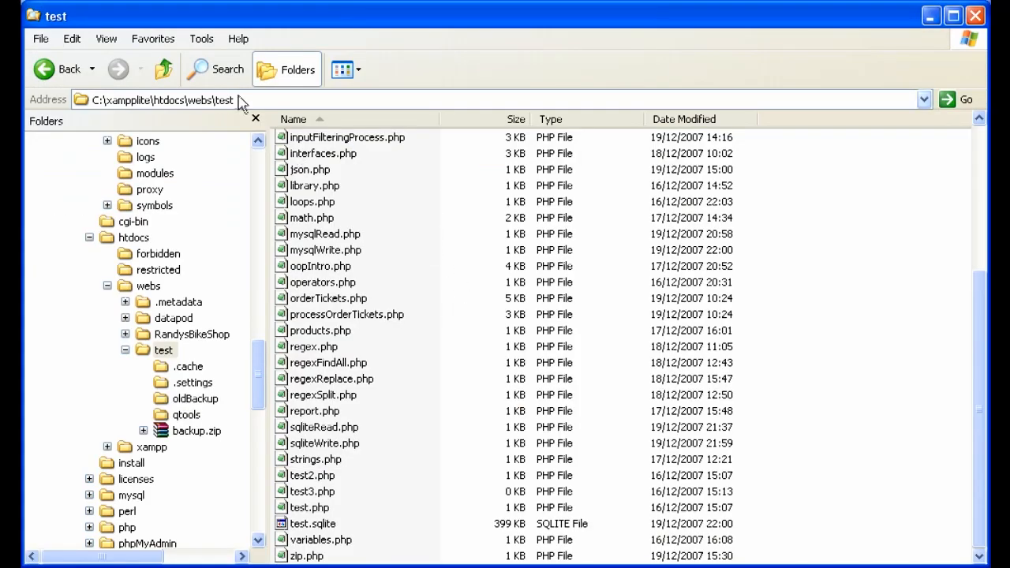
mouse_move(464, 539)
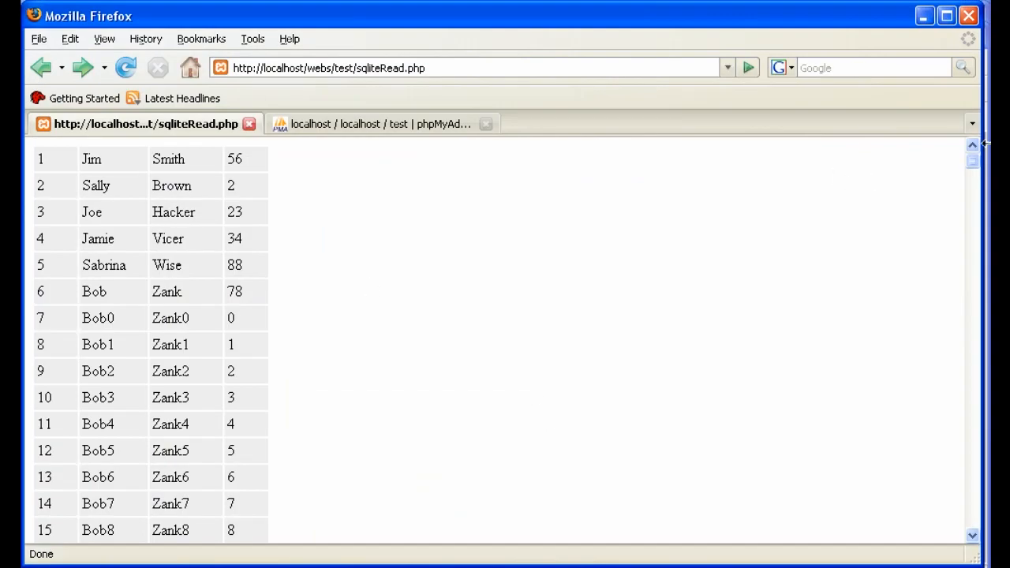
scroll("down", 3)
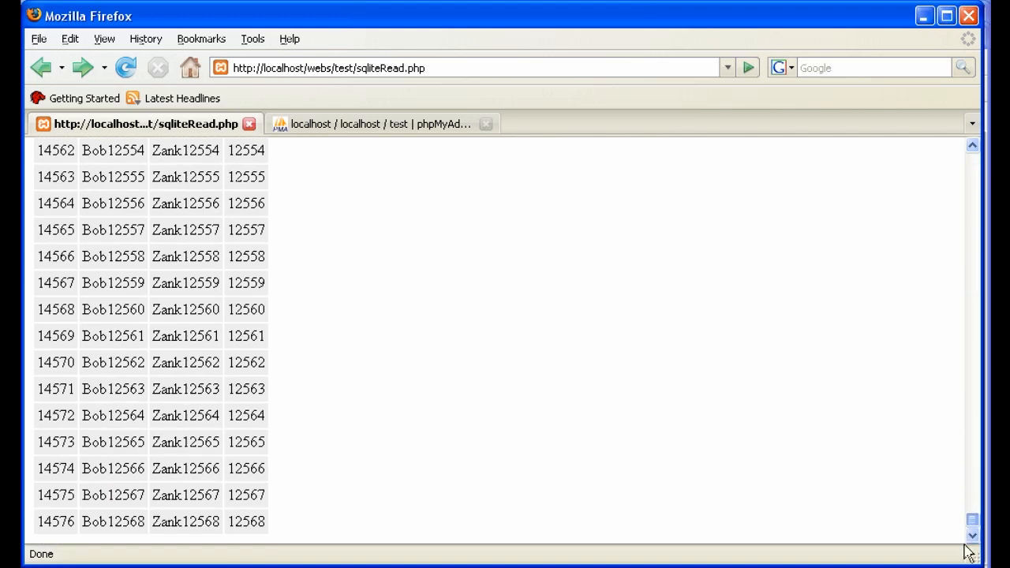
scroll("up", 3)
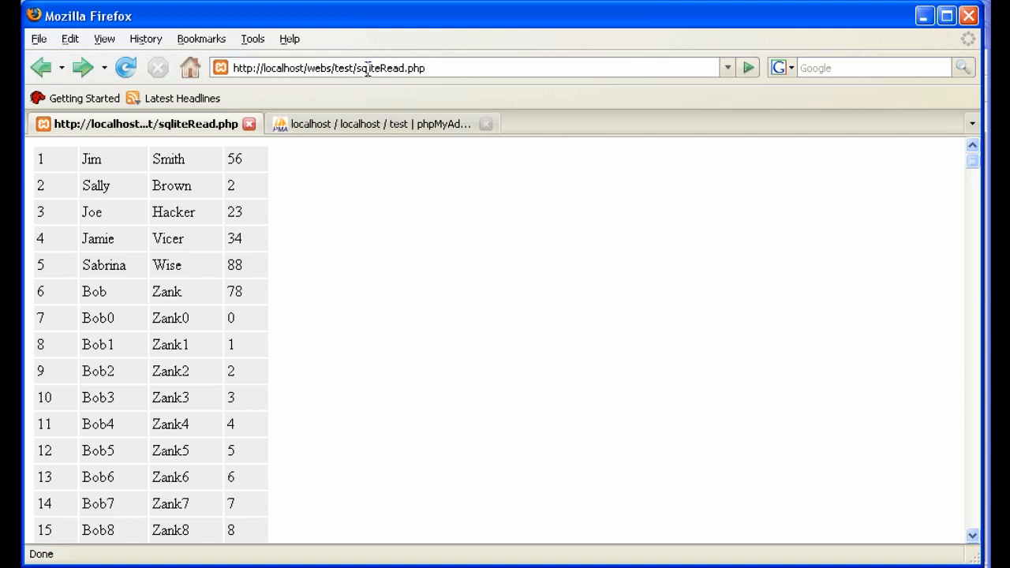
double_click(381, 68)
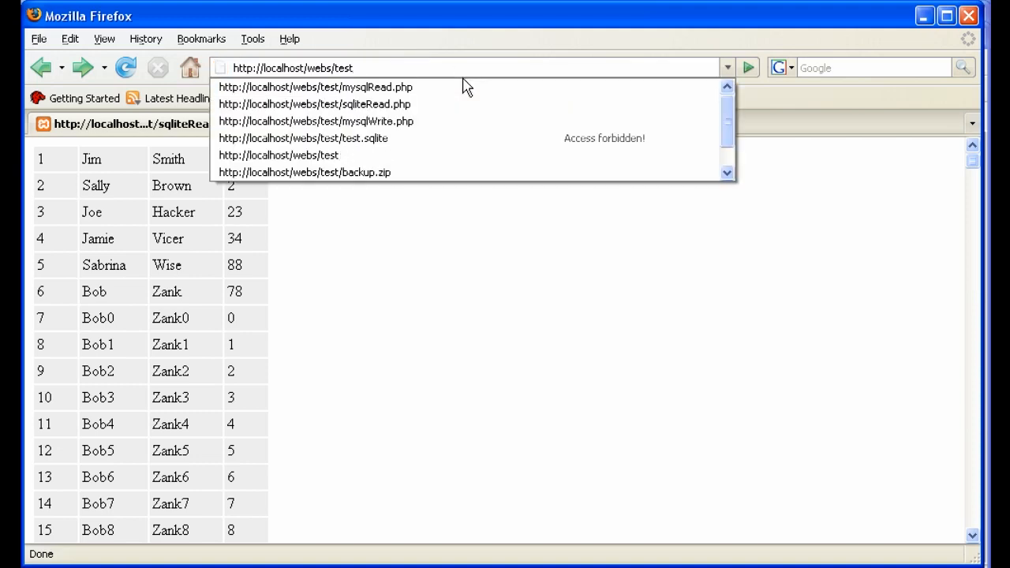
key("BackSpace")
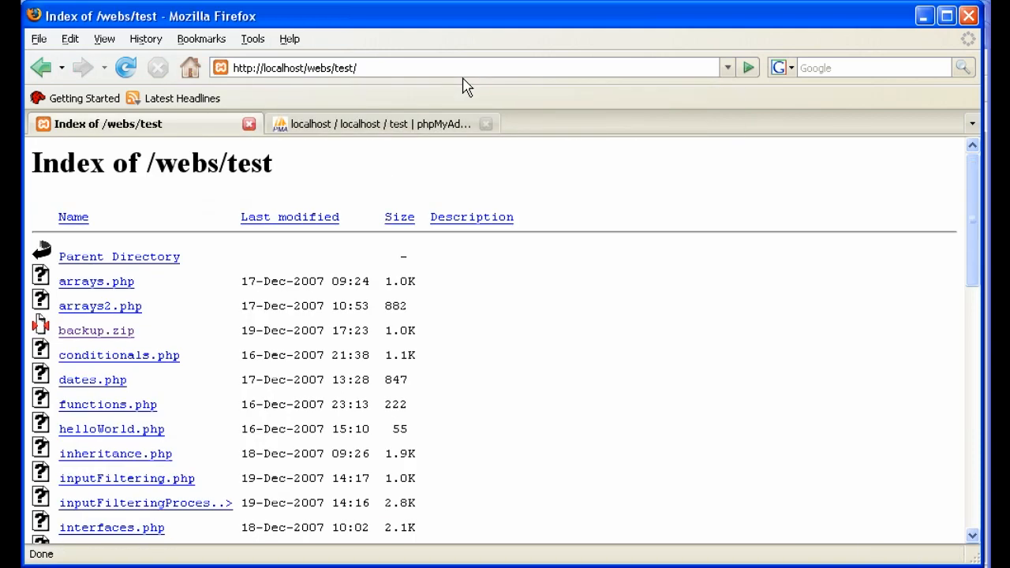
mouse_move(470, 410)
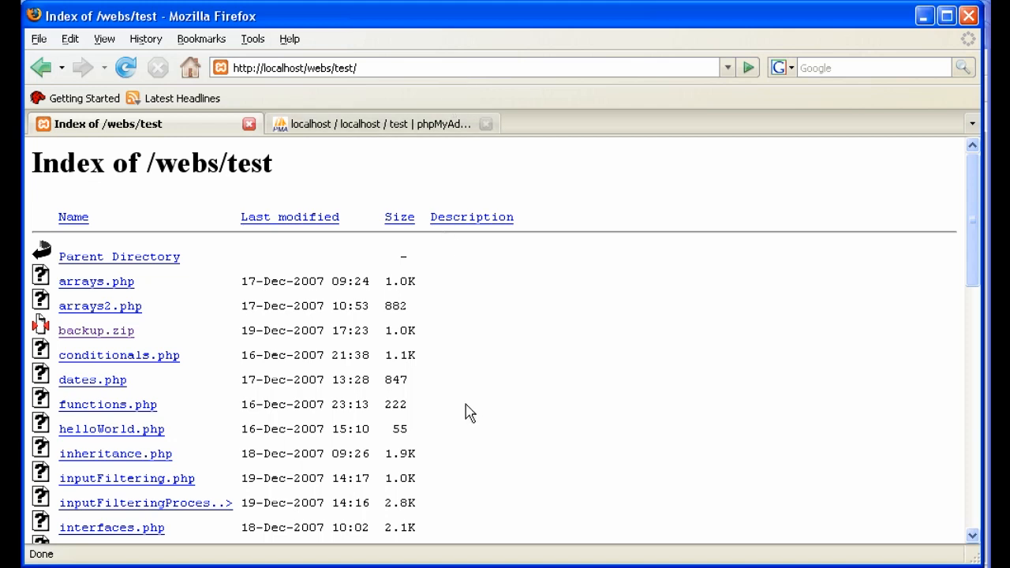
scroll("down", 3)
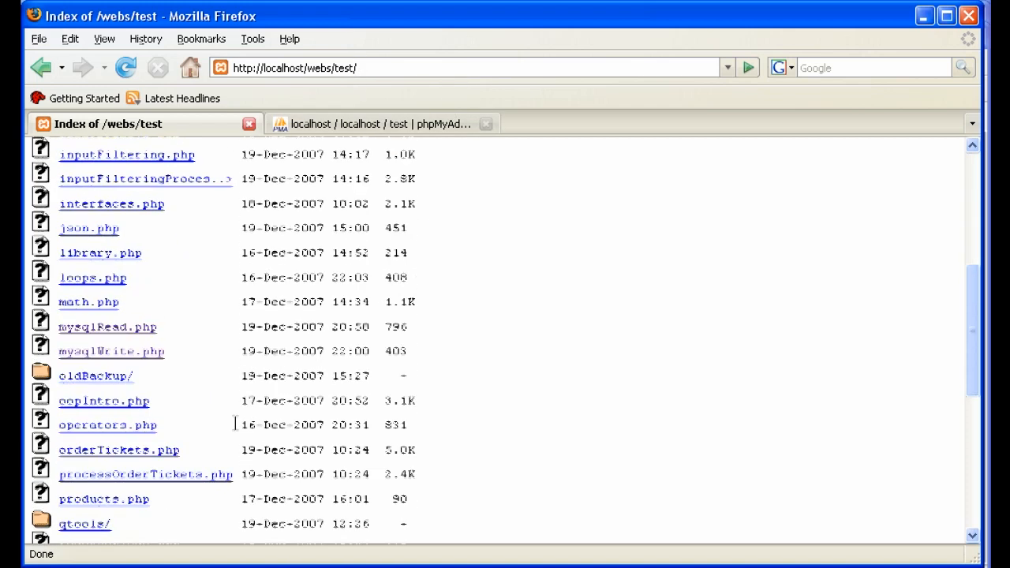
scroll("down", 3)
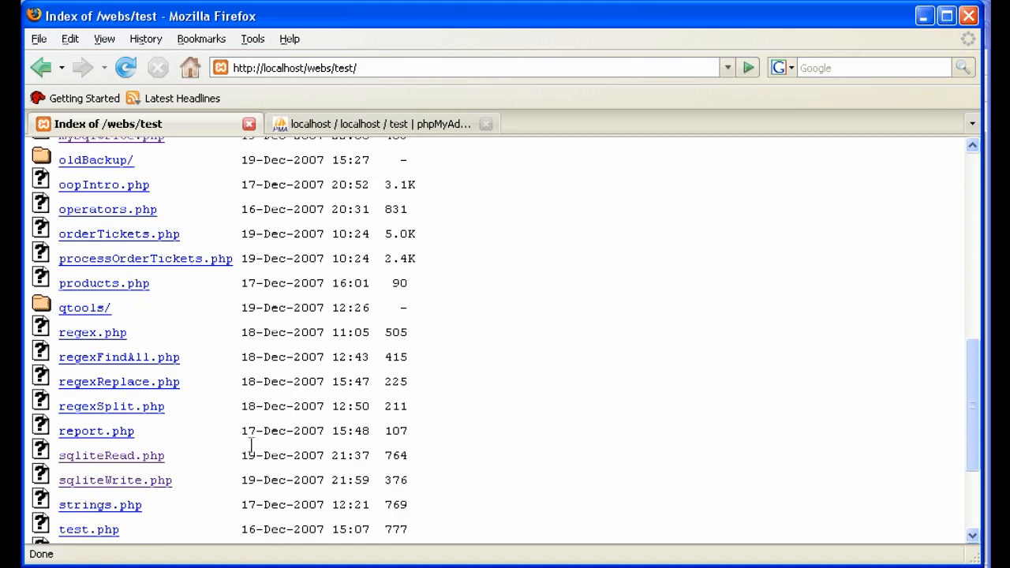
scroll("down", 3)
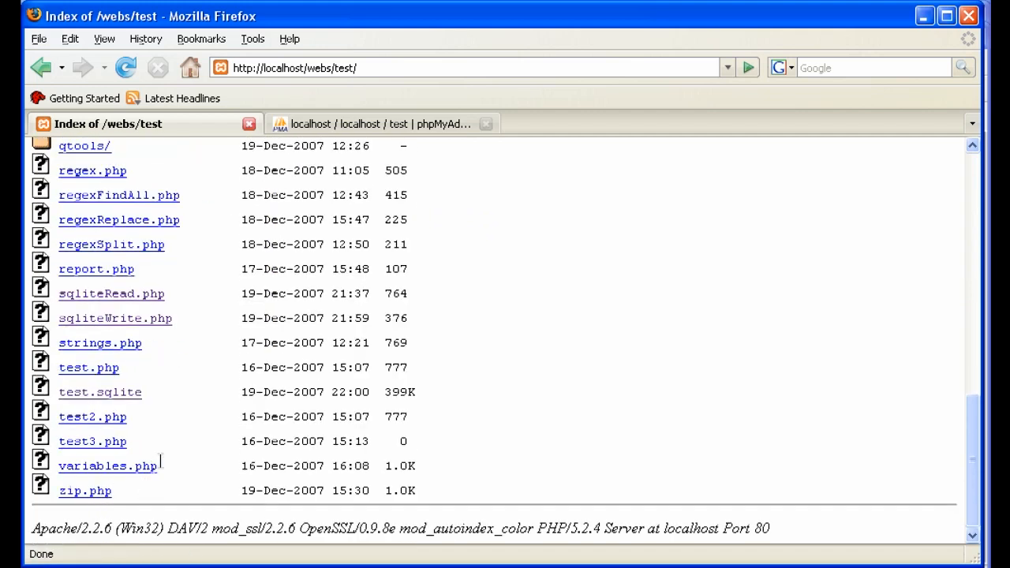
Request test.sqlite from the listing and cancel the download prompt it triggers.
left_click(101, 391)
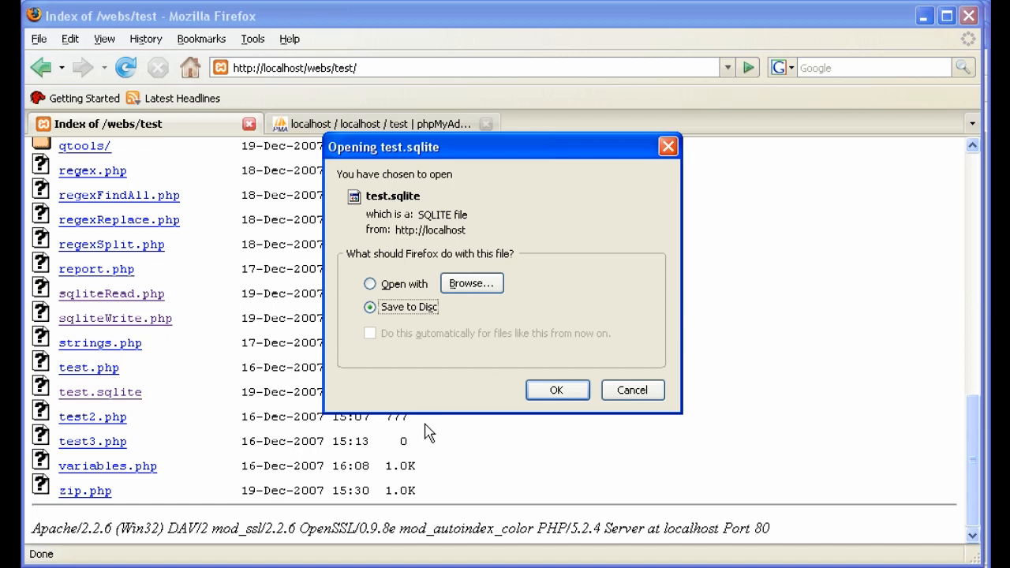
mouse_move(439, 394)
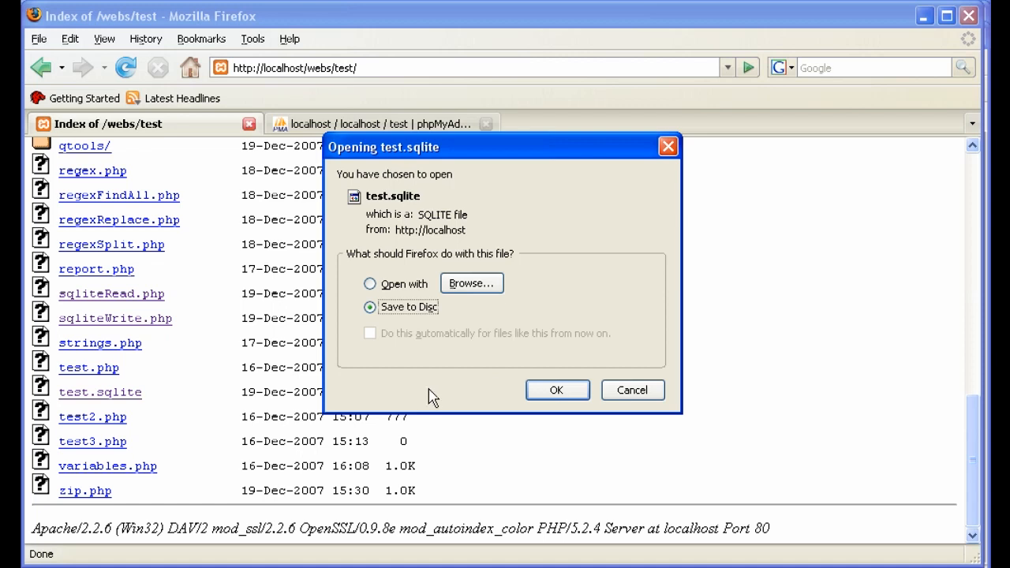
mouse_move(631, 389)
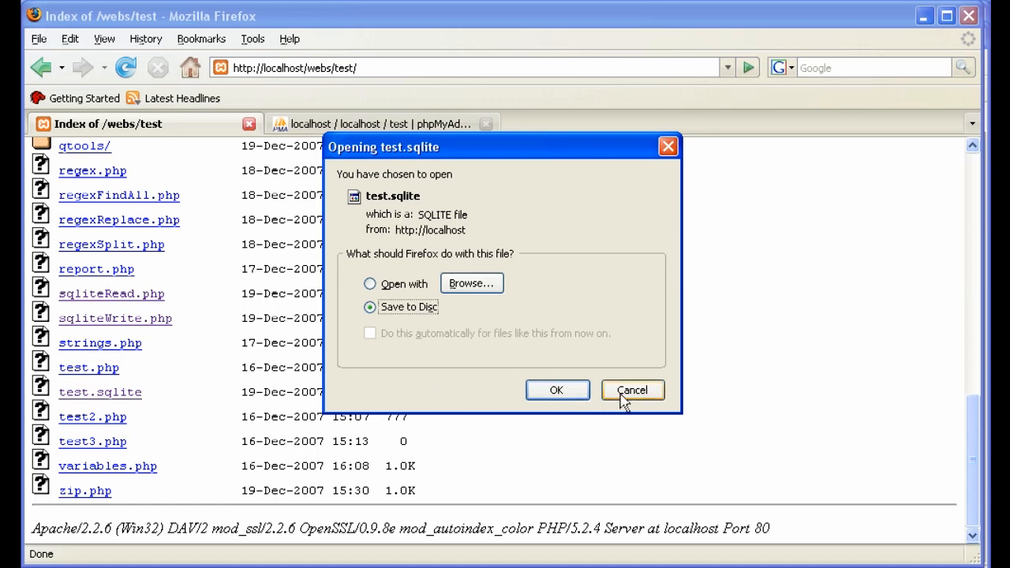
left_click(631, 389)
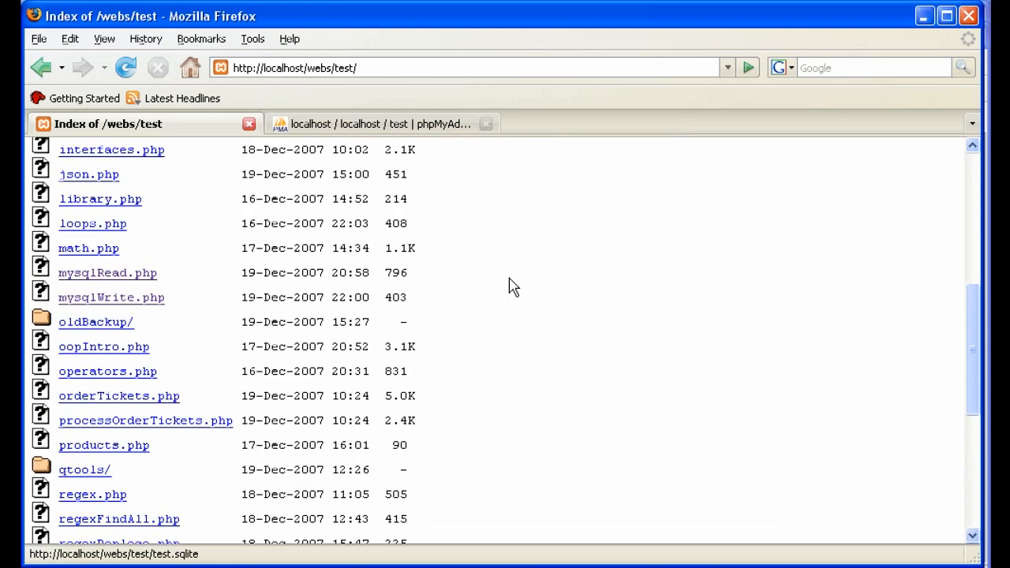
scroll("up", 3)
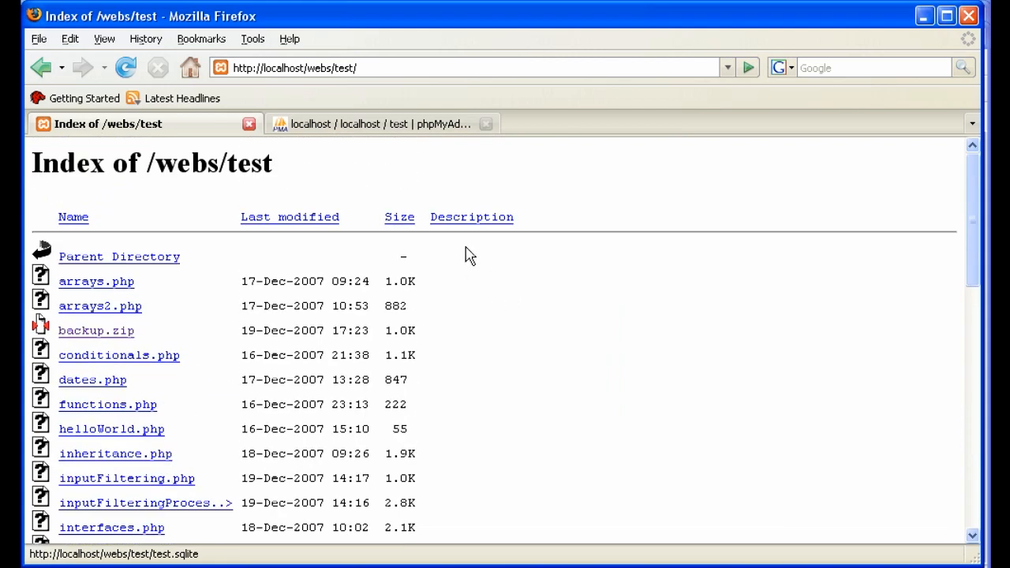
mouse_move(89, 208)
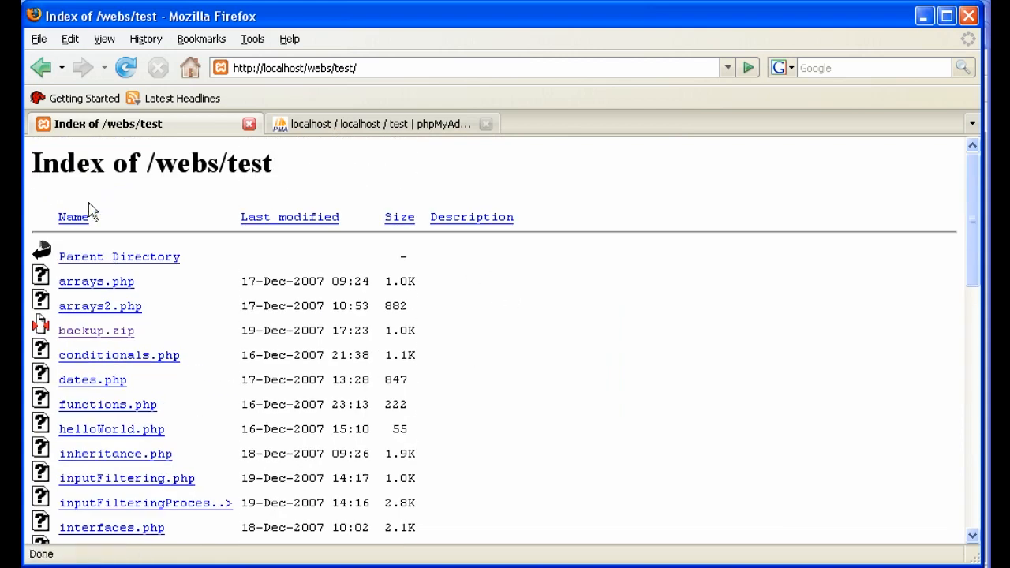
mouse_move(233, 309)
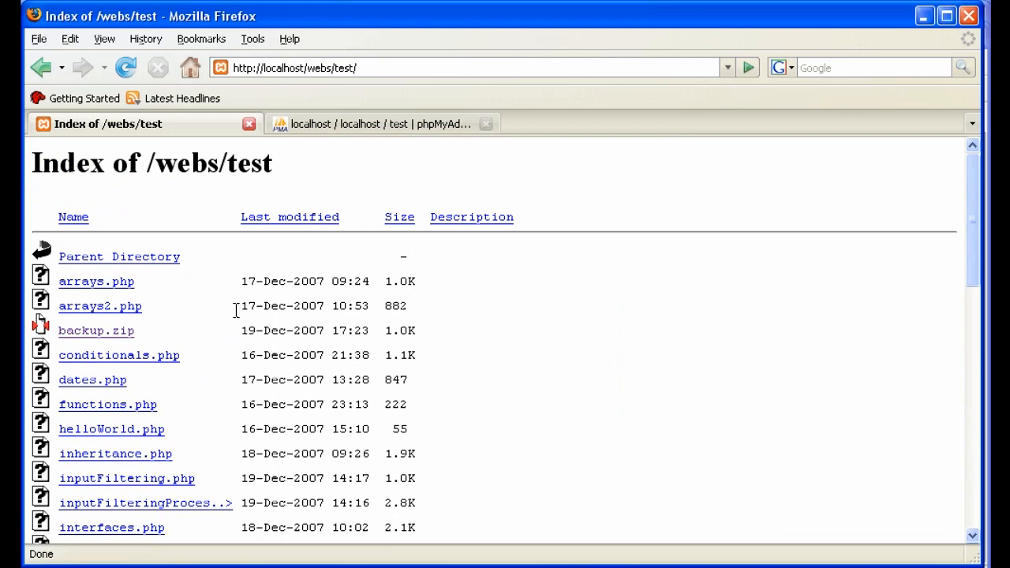
mouse_move(180, 284)
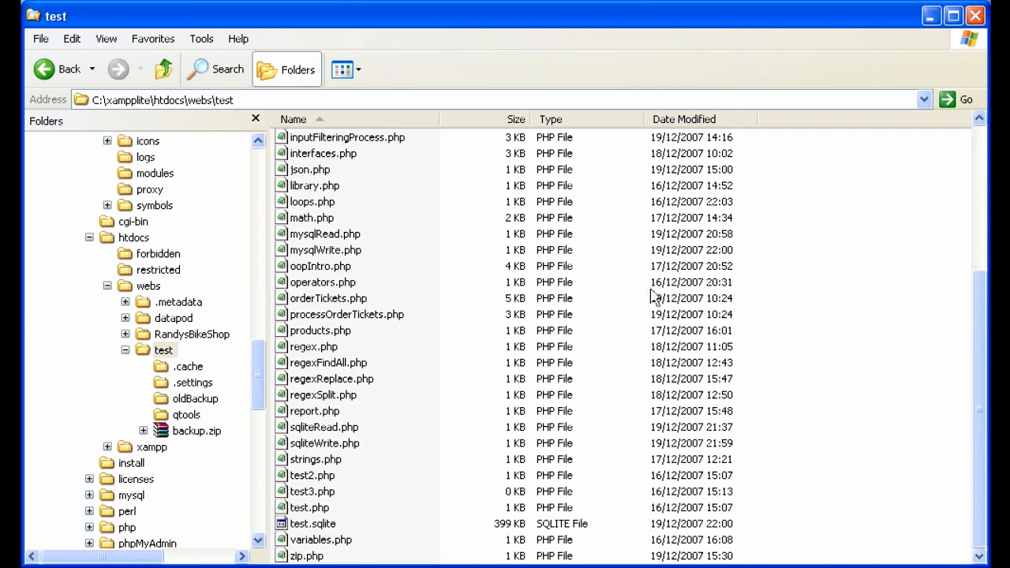
mouse_move(303, 401)
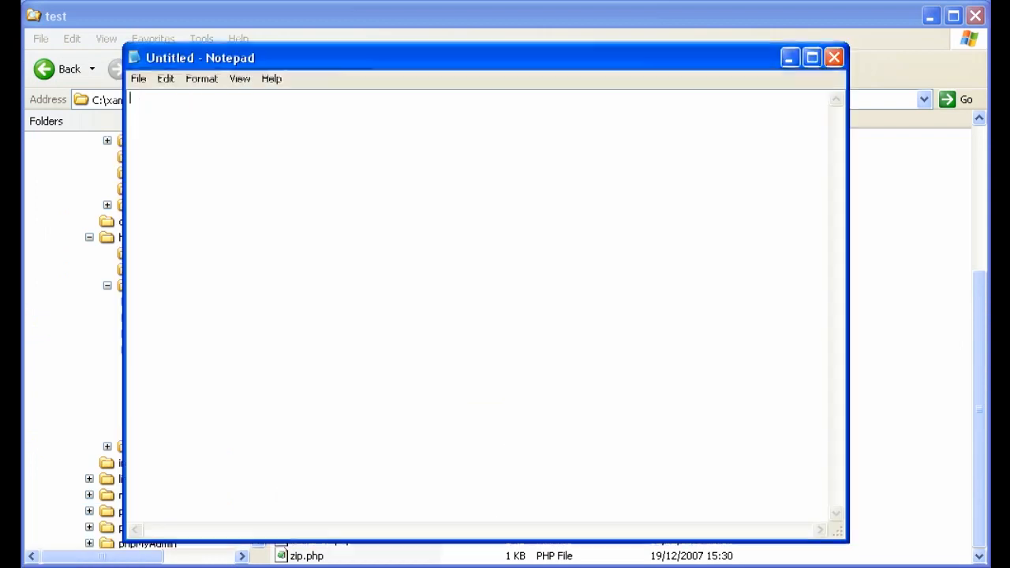
Start Save As for the blank file with the webs test folder as destination.
left_click(138, 79)
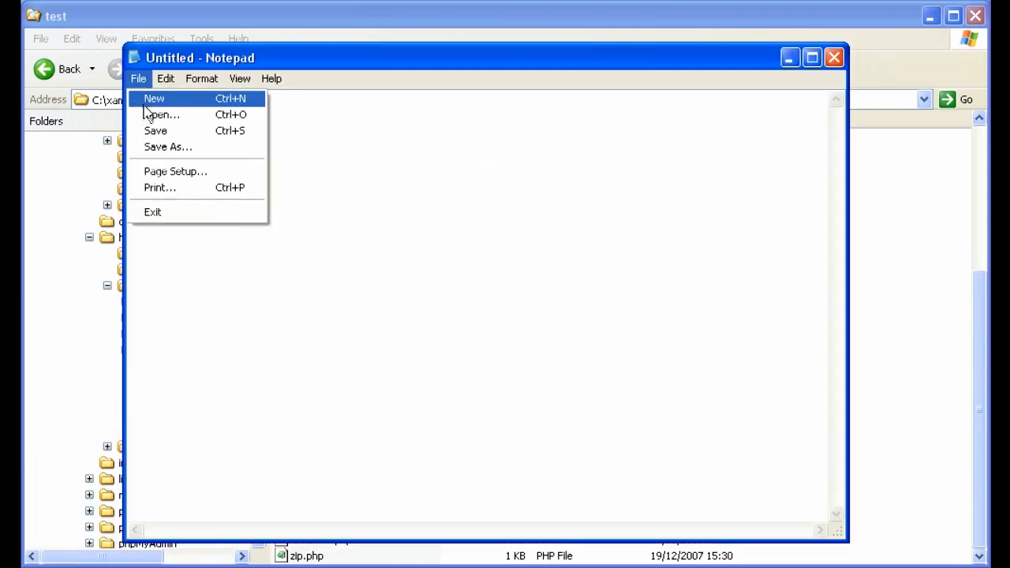
left_click(167, 147)
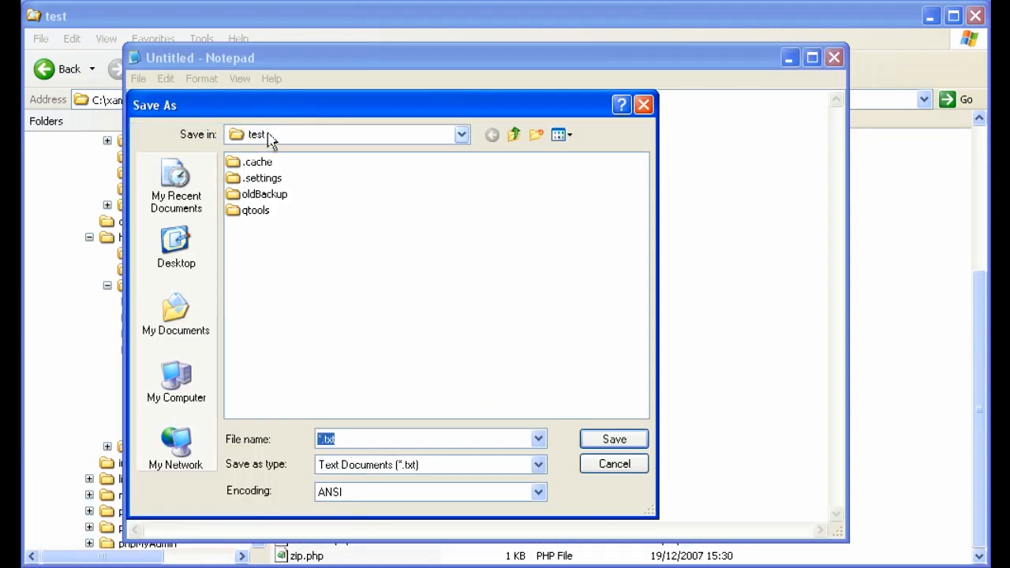
left_click(460, 134)
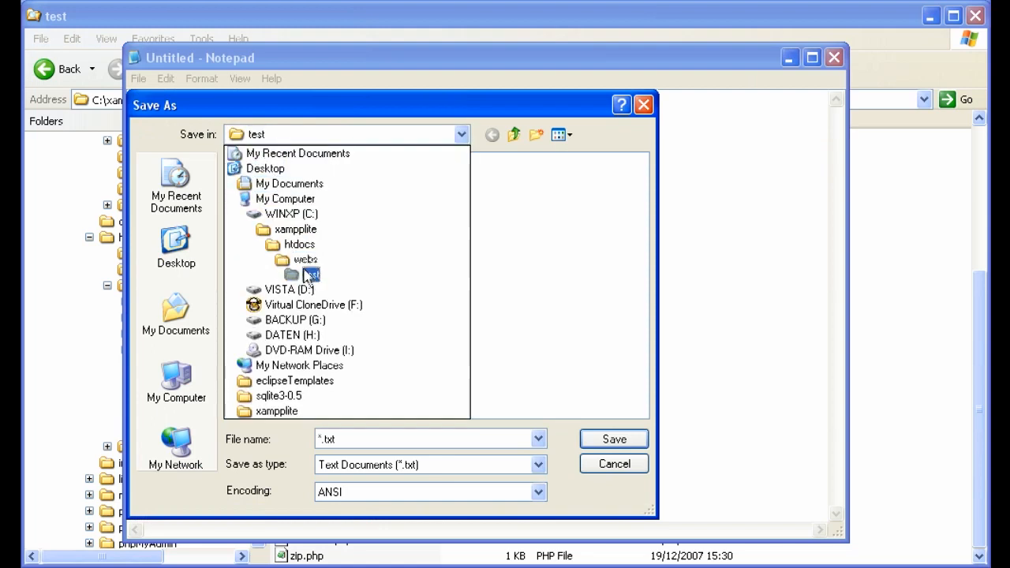
left_click(309, 274)
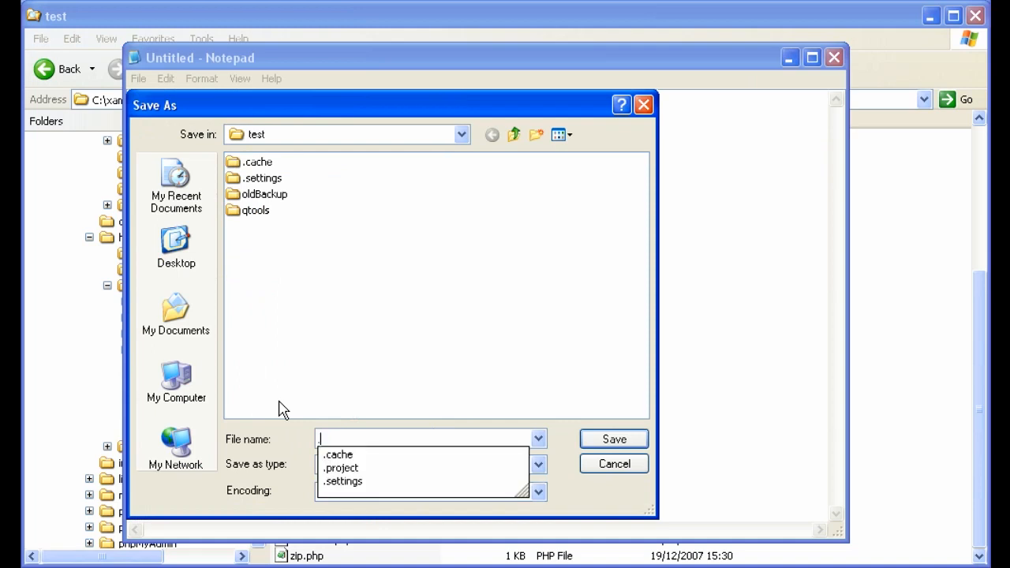
Save the file as .htacess with Save as type set to All Files.
type(".htacess")
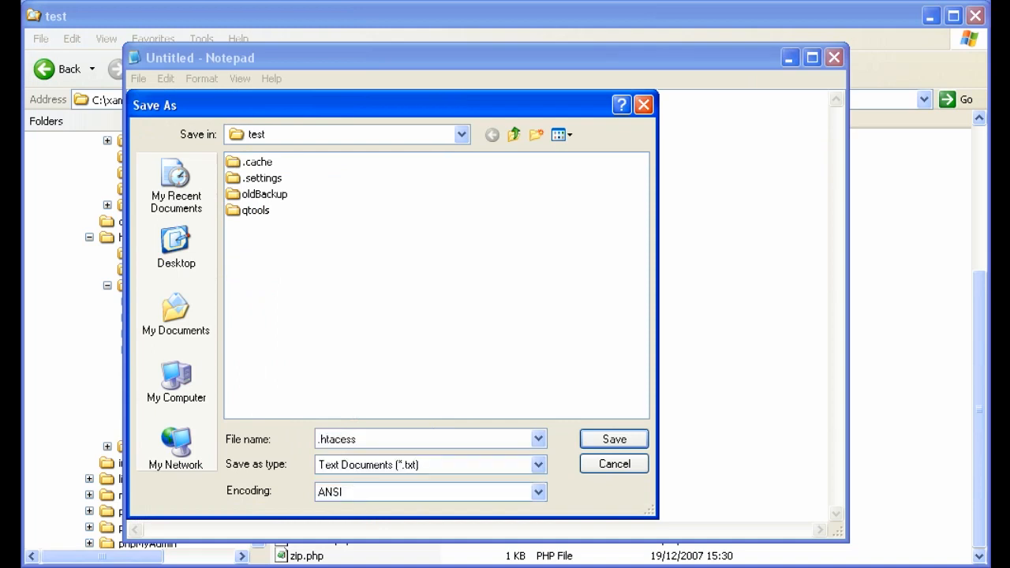
left_click(537, 464)
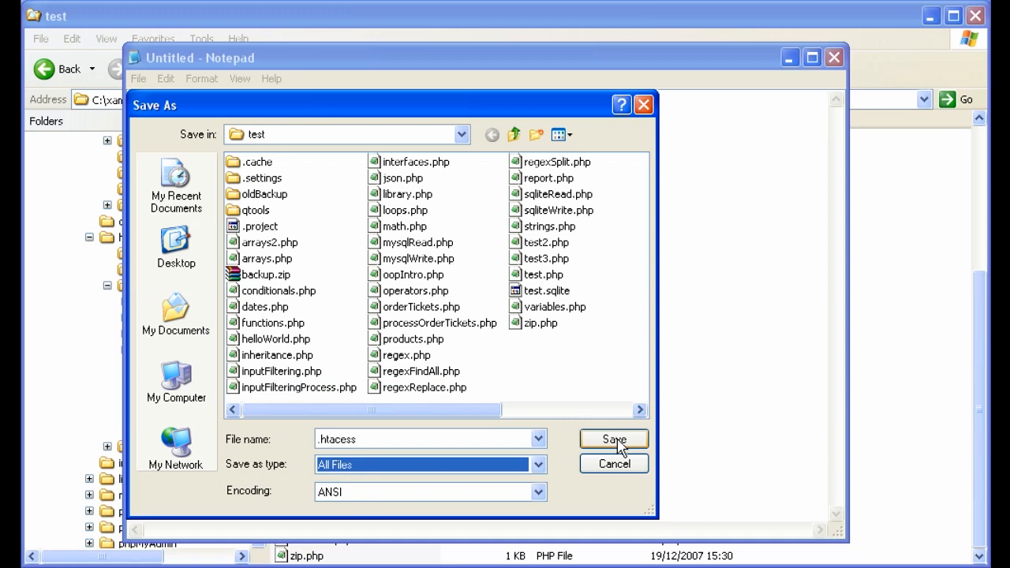
left_click(612, 438)
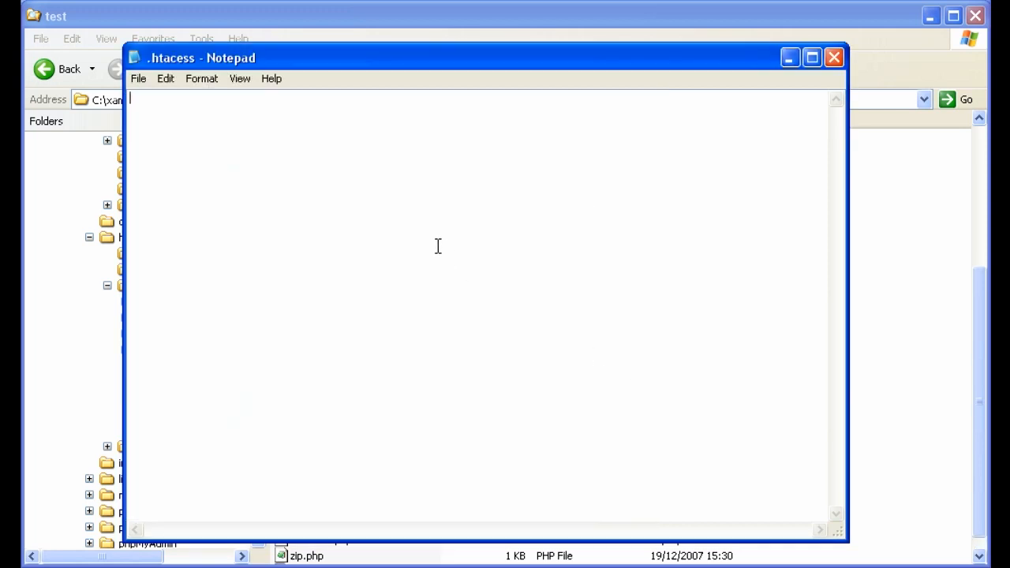
Write the Options -Indexes directive on the first line of .htacess.
type("Options =")
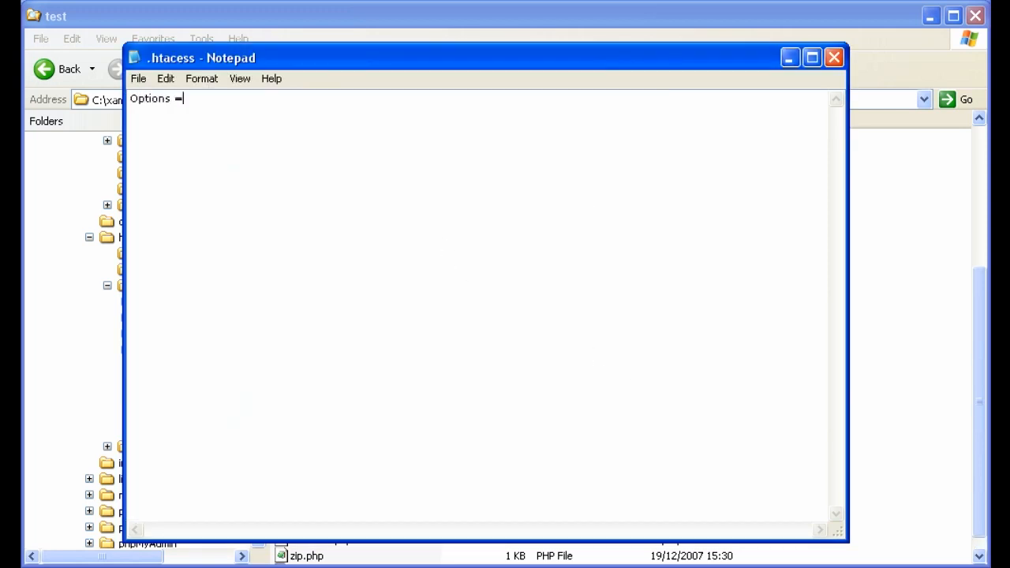
type("-")
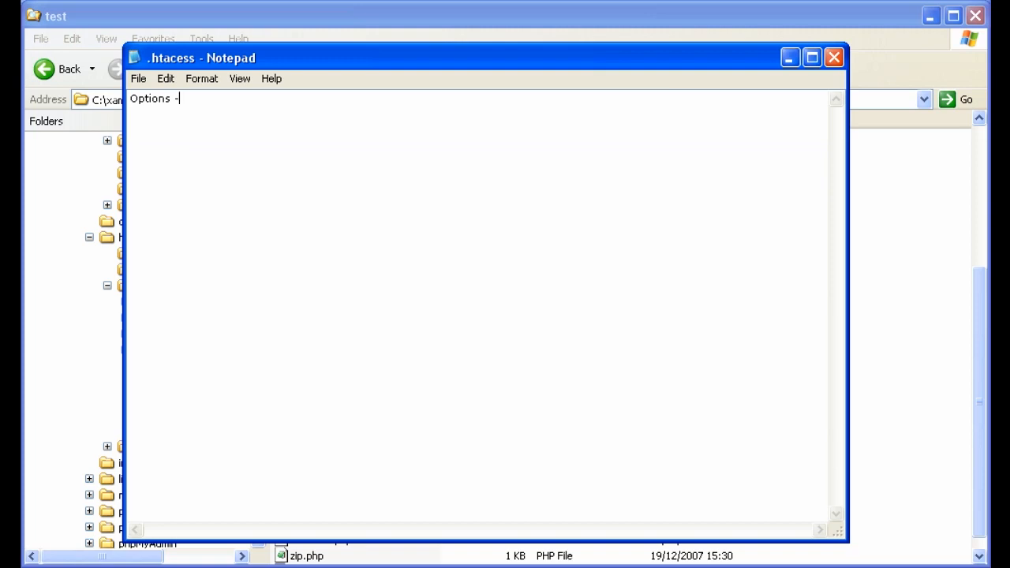
type("Inde")
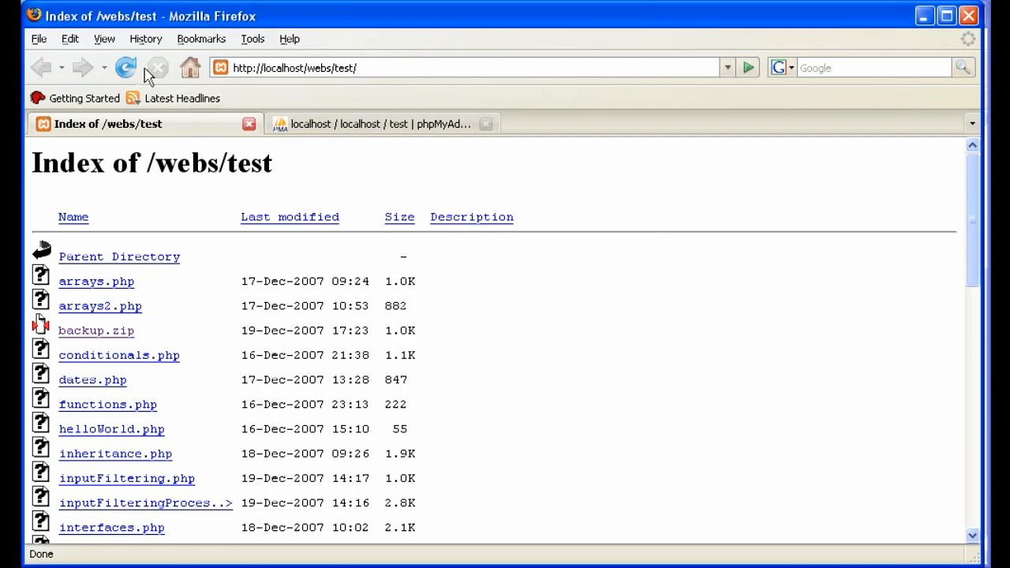
mouse_move(125, 66)
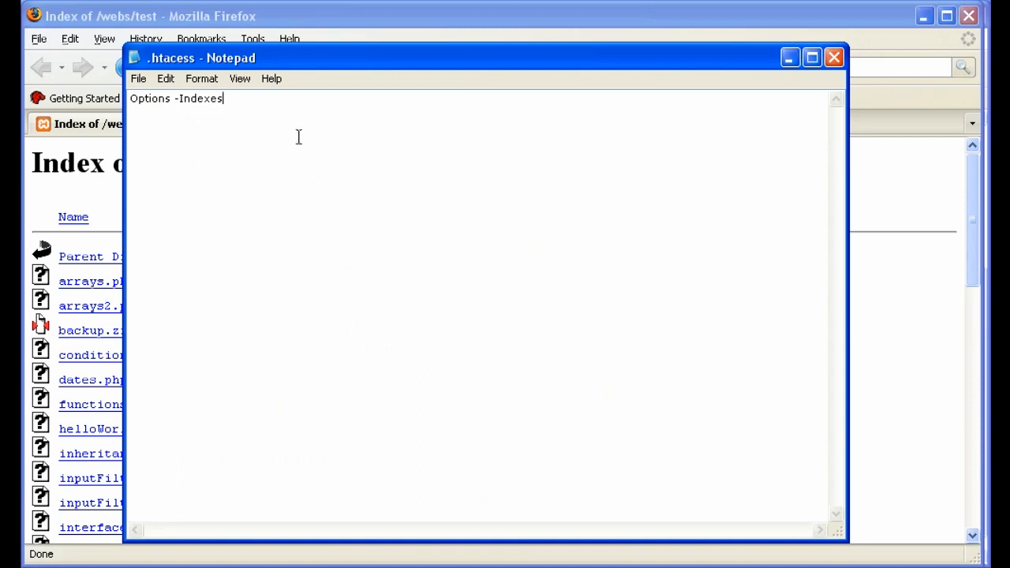
mouse_move(208, 108)
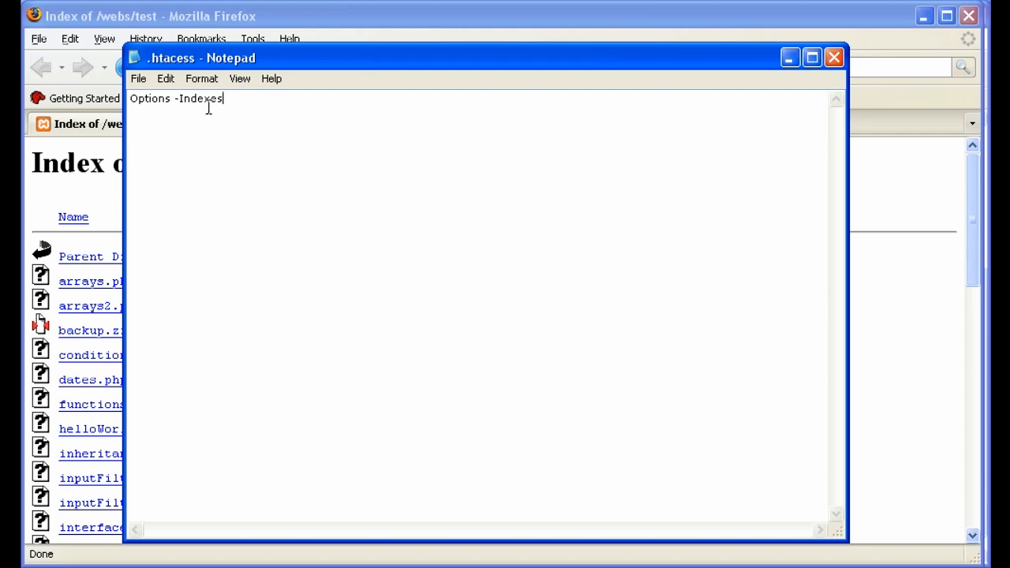
mouse_move(811, 57)
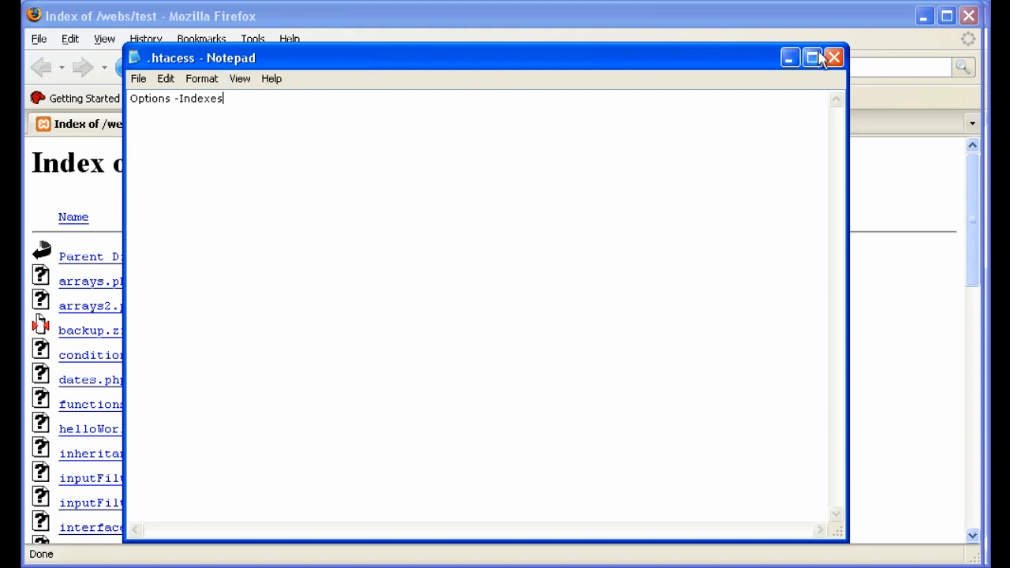
Close the misspelled .htacess Notepad window.
left_click(833, 57)
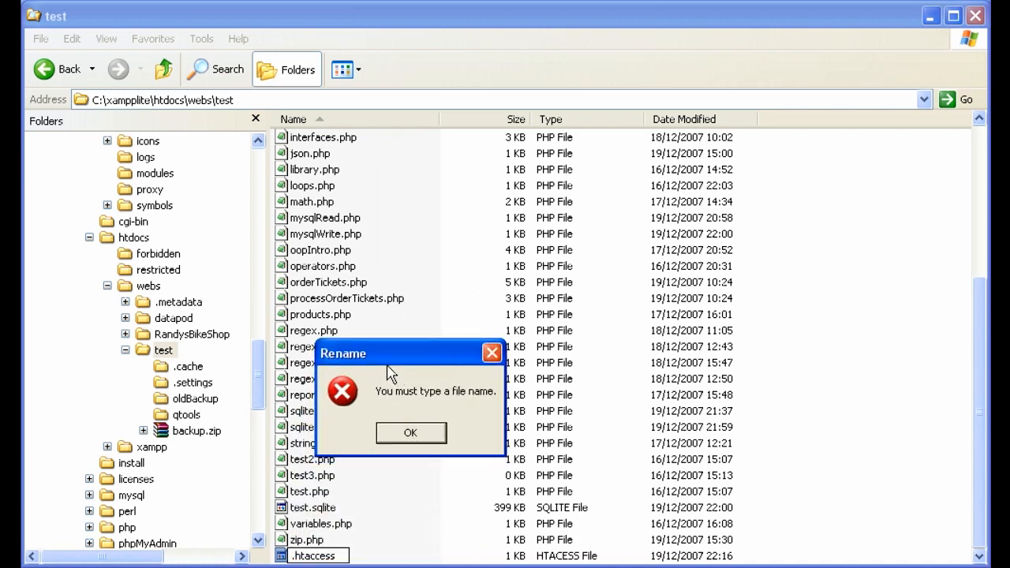
mouse_move(372, 519)
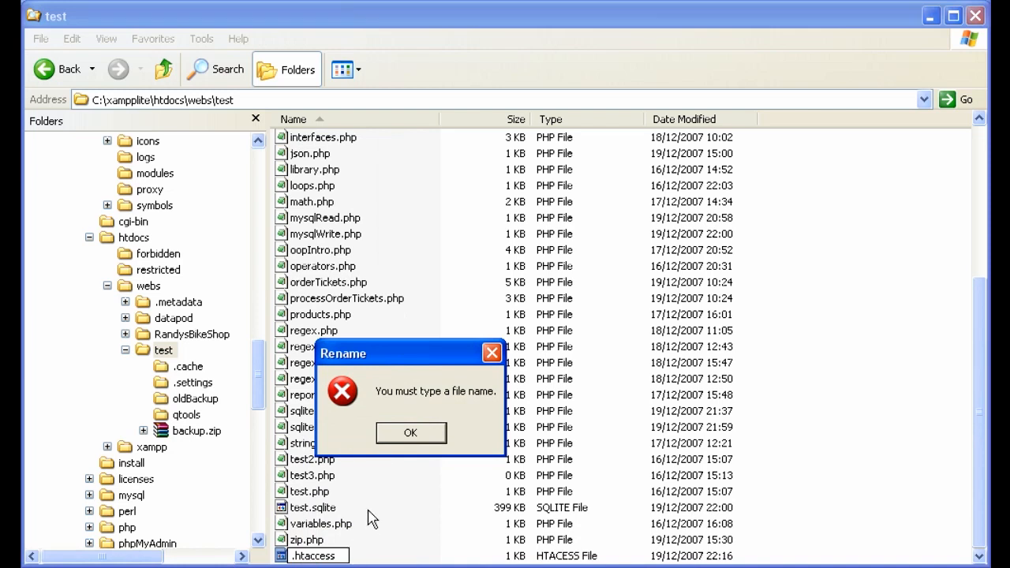
mouse_move(465, 506)
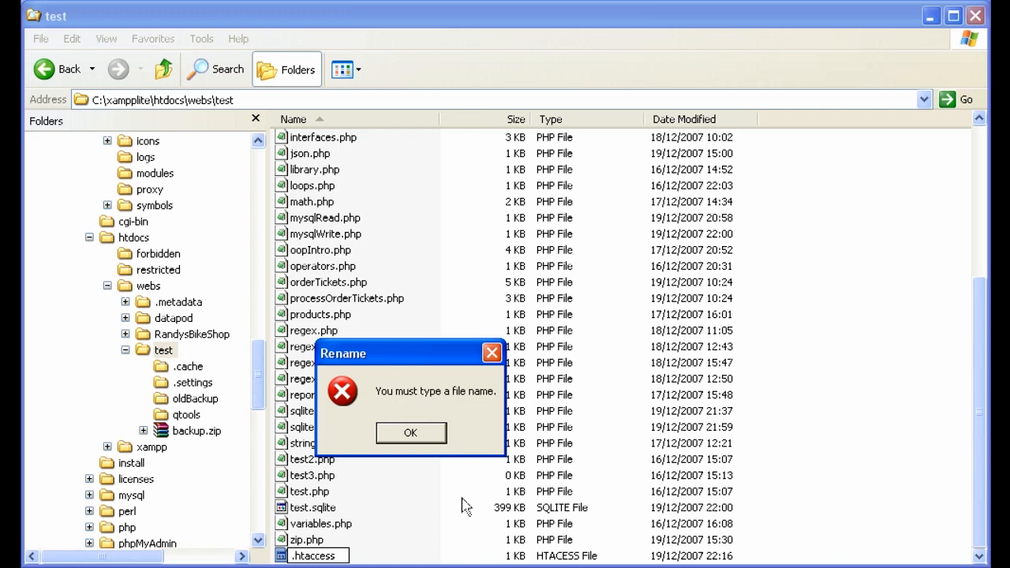
mouse_move(347, 470)
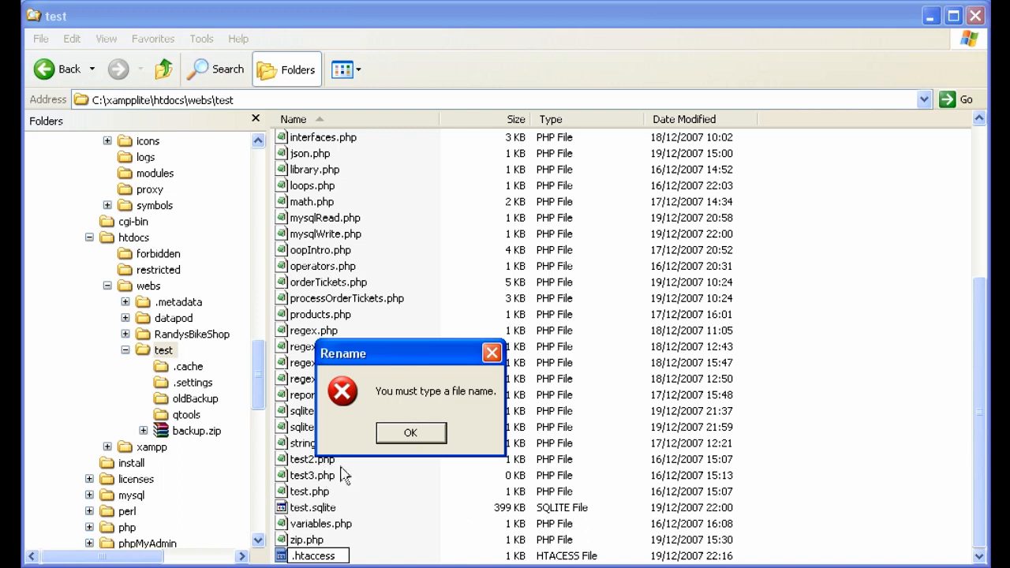
Dismiss the 'You must type a file name' rename error, leaving .htaccess in the test folder.
left_click(410, 432)
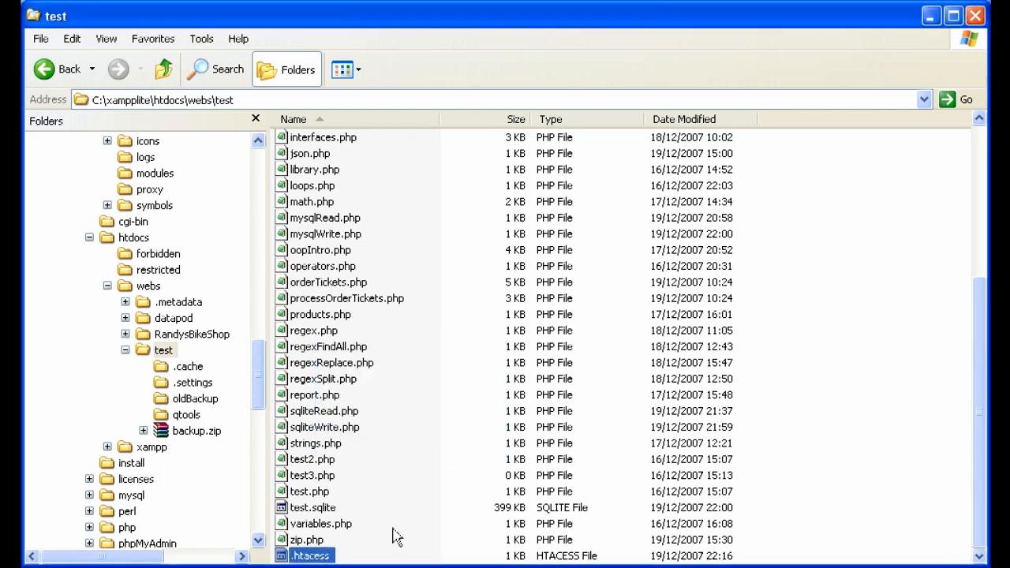
mouse_move(640, 407)
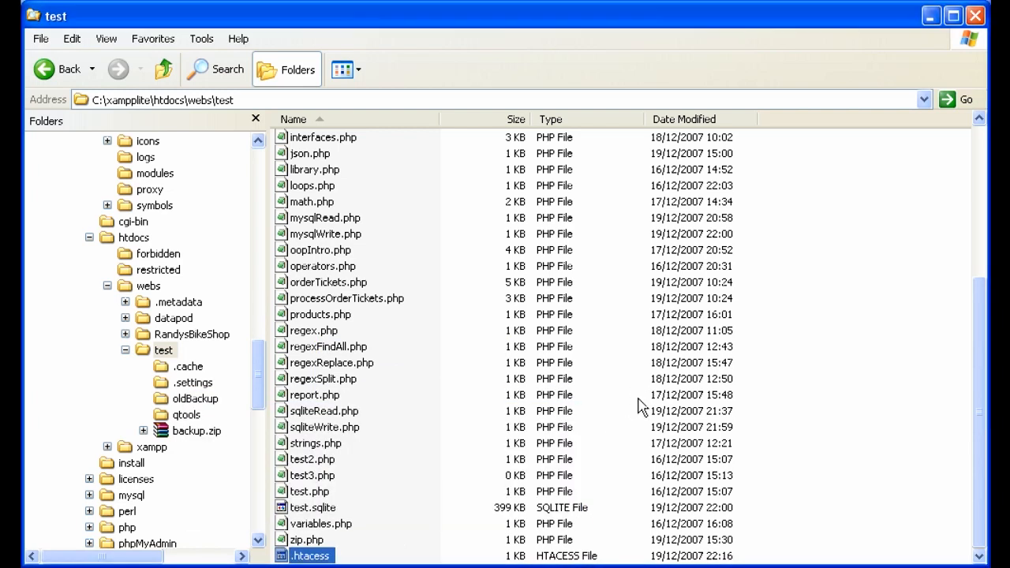
scroll("up", 3)
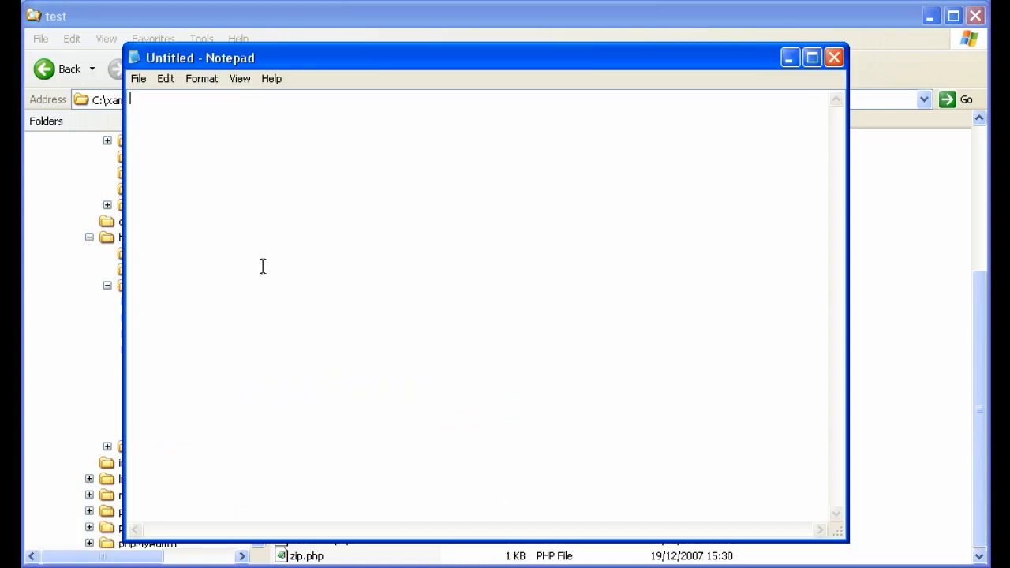
mouse_move(271, 123)
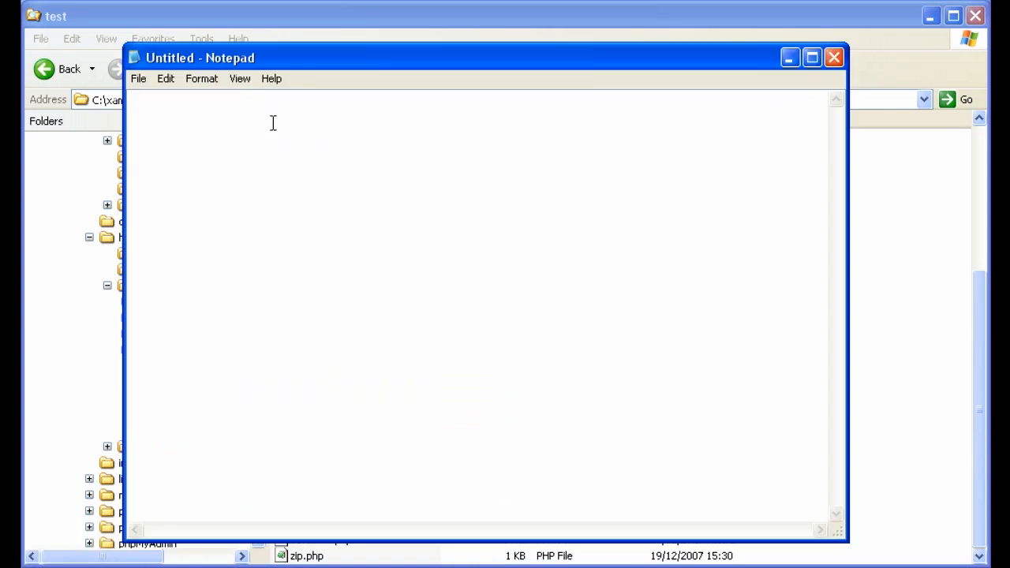
Save the new Notepad file as .htaccess in the test folder.
left_click(139, 79)
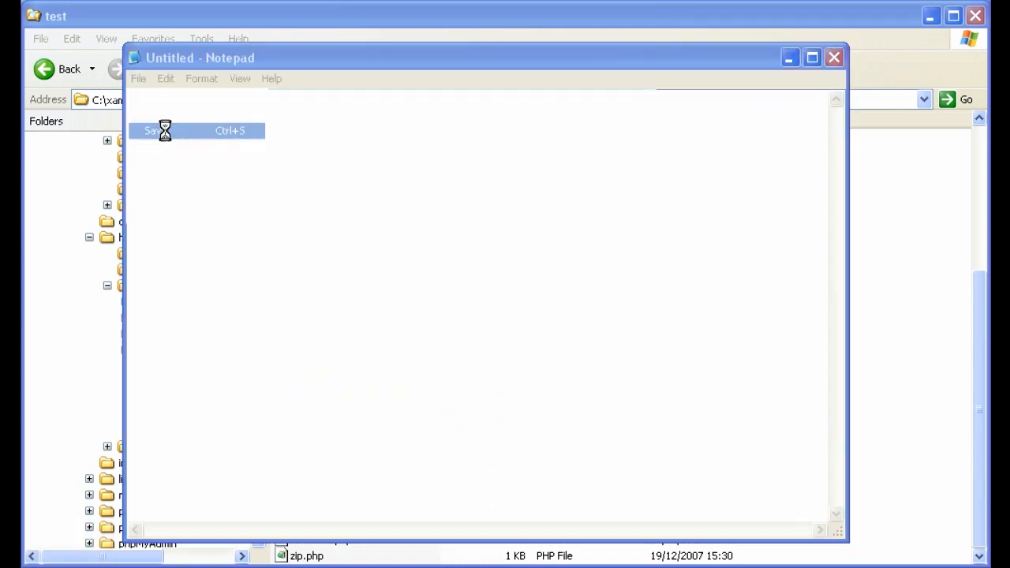
left_click(155, 129)
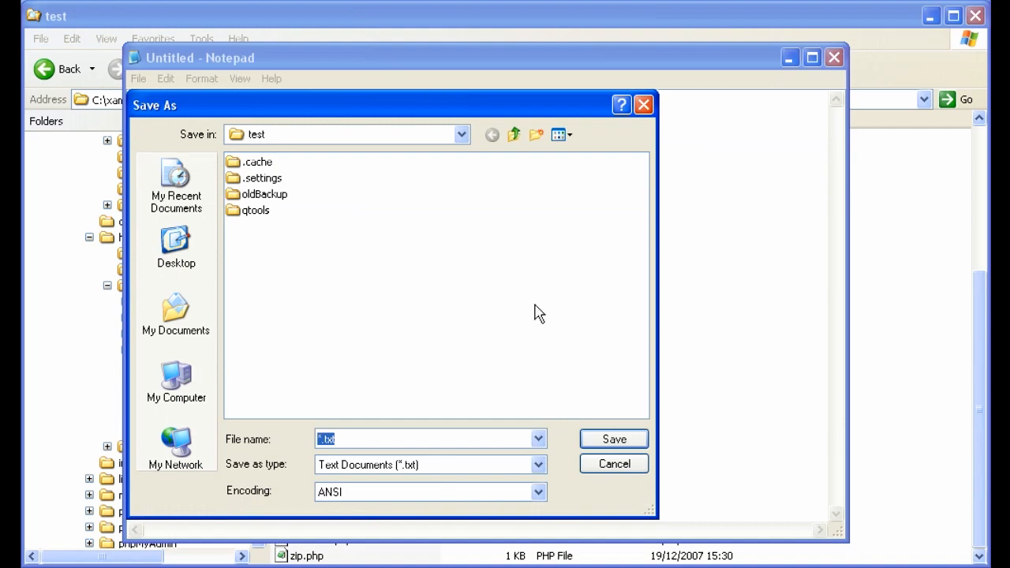
type(".htac")
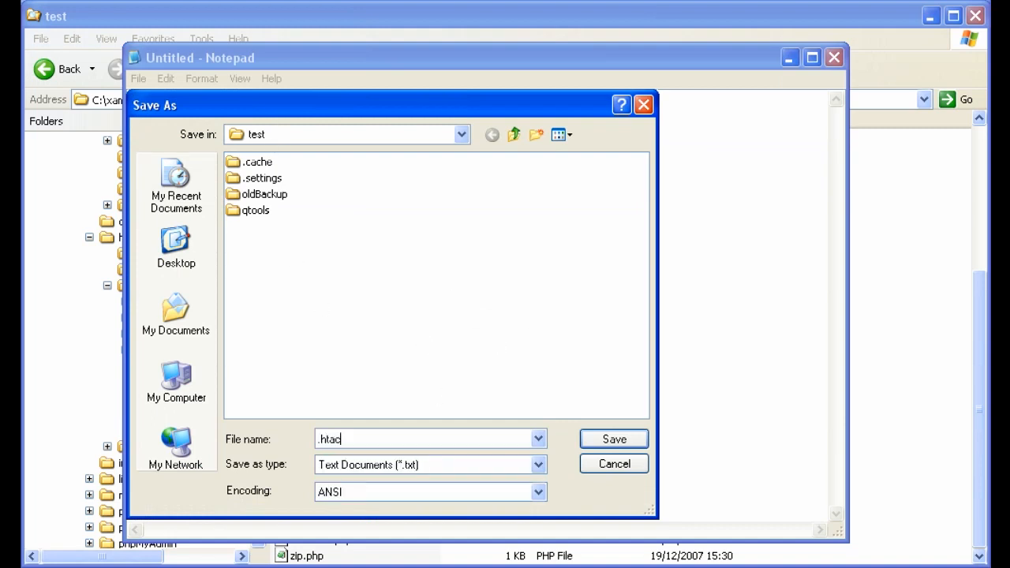
type("cess")
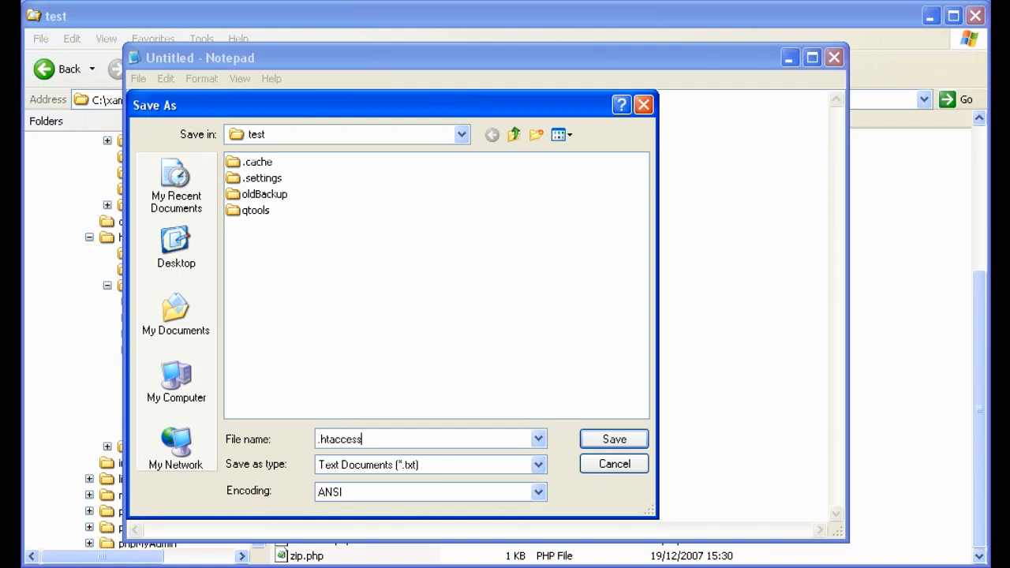
left_click(614, 439)
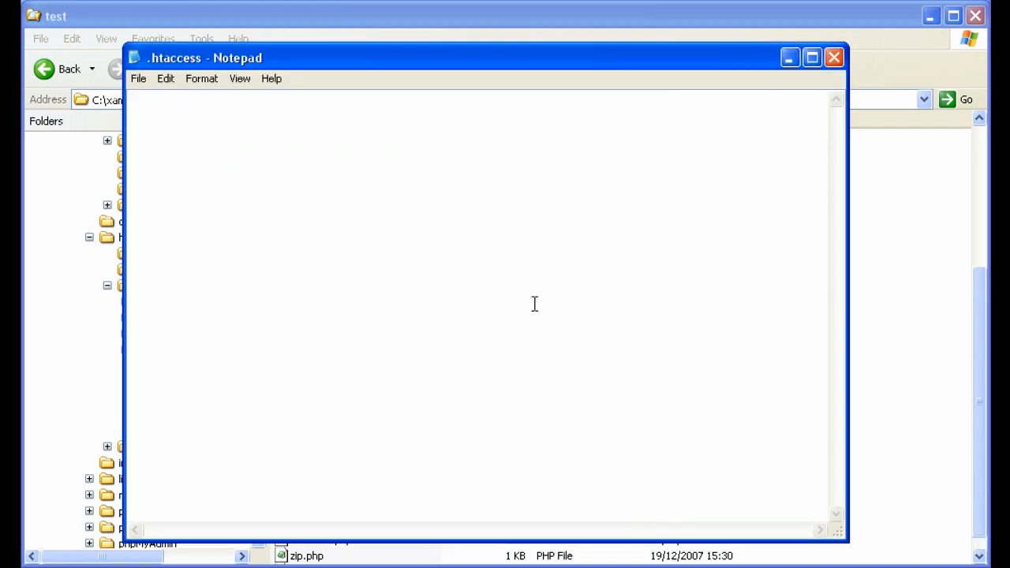
Write Options -Indexes as the first line of .htaccess.
type("Options -")
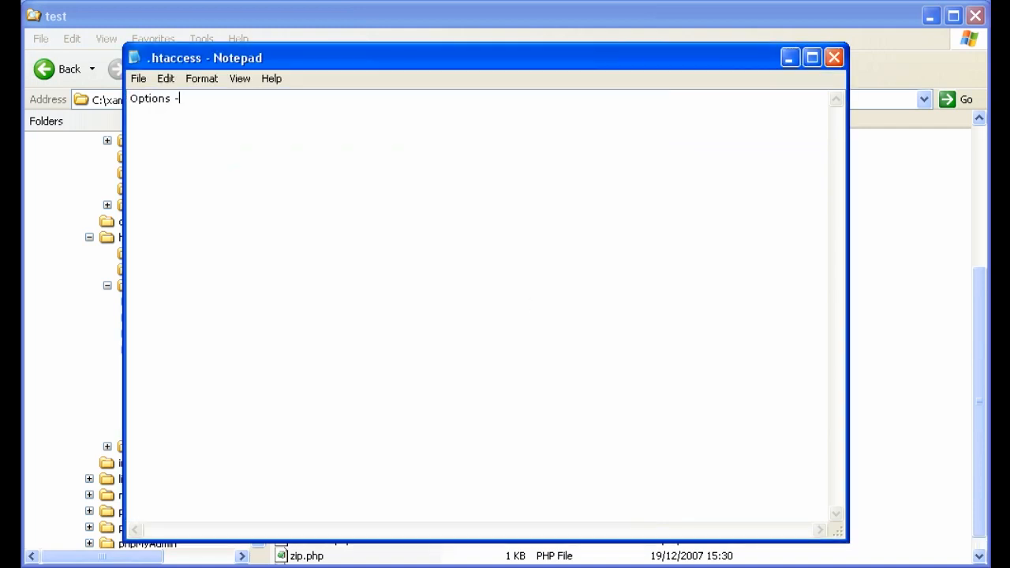
type("Index")
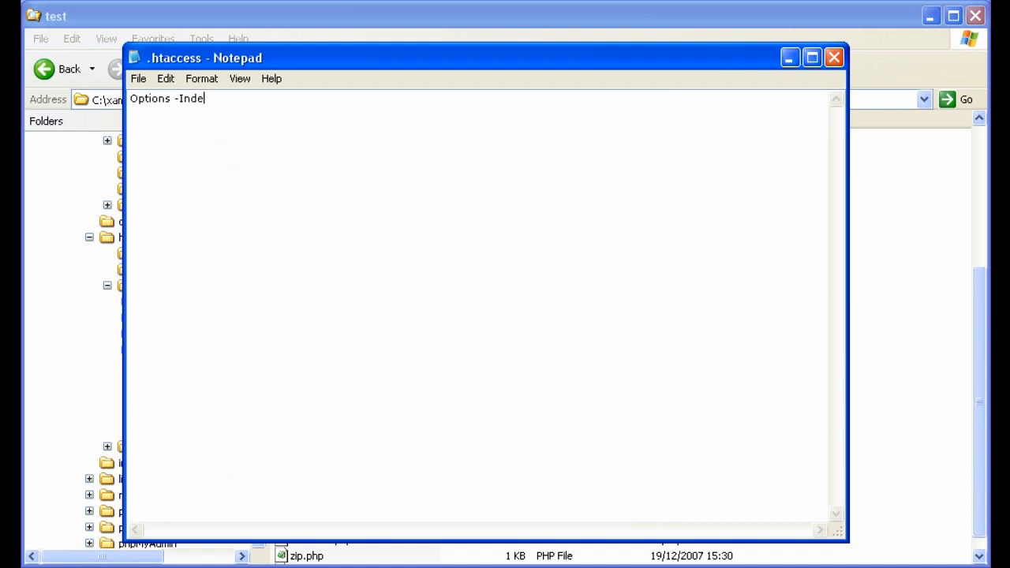
type("xes")
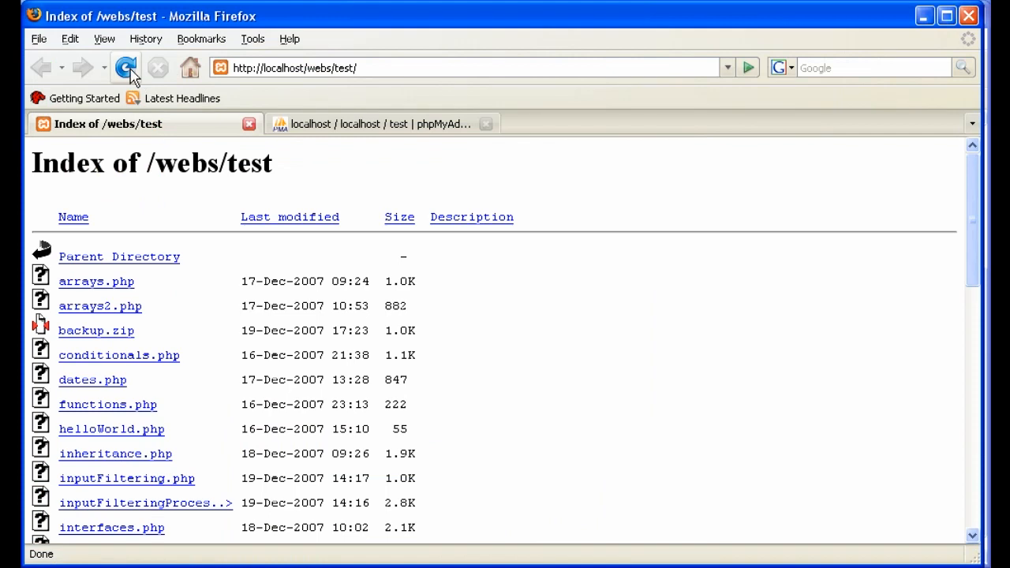
Reload /webs/test to get 403, then request test.sqlite directly and decline its download.
left_click(127, 66)
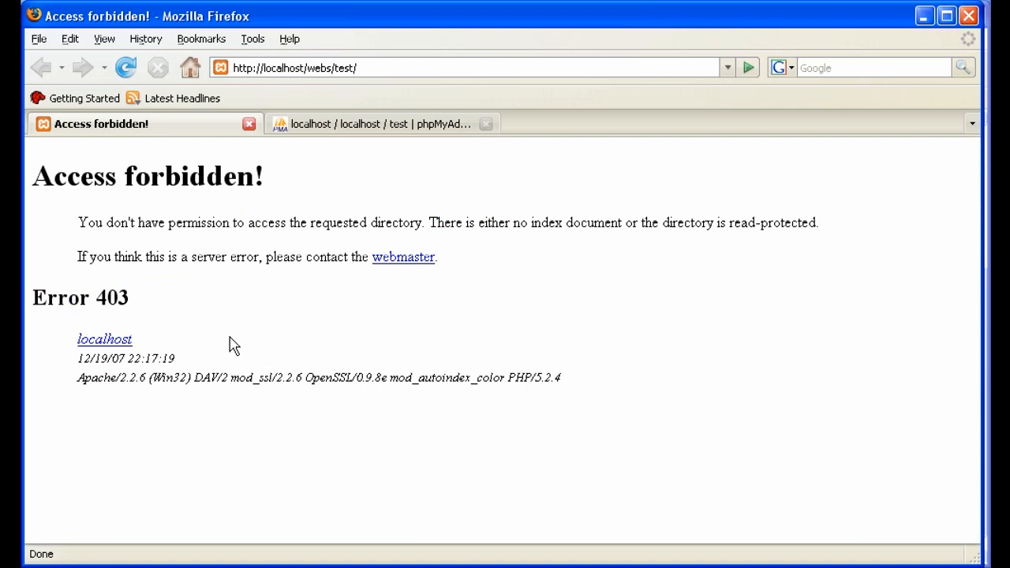
mouse_move(221, 309)
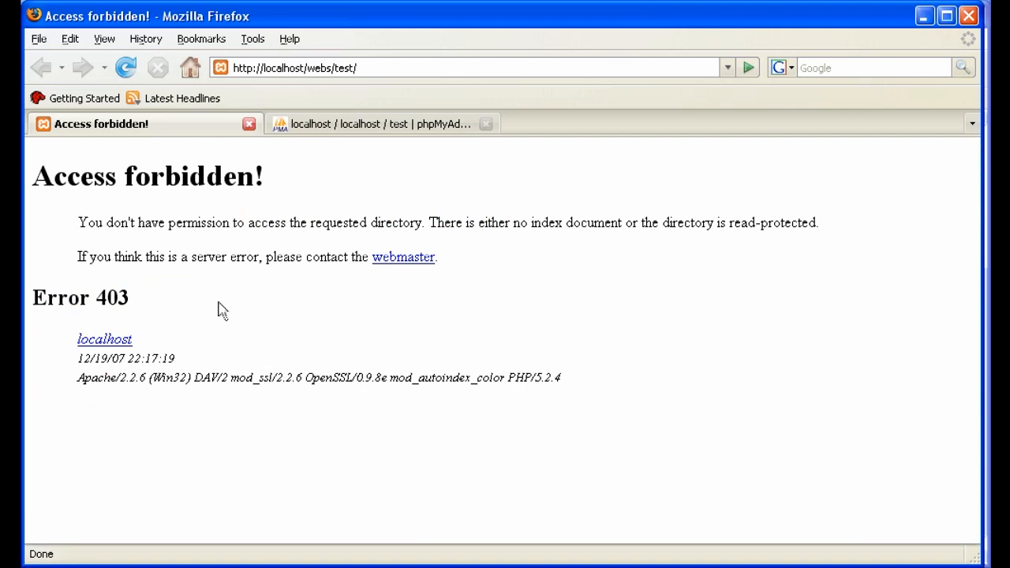
mouse_move(354, 208)
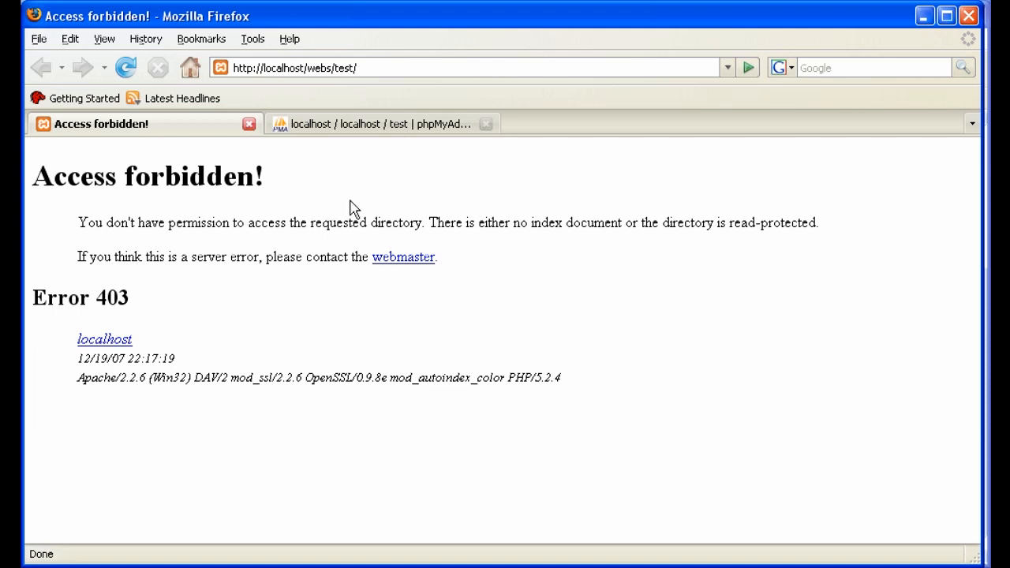
mouse_move(303, 435)
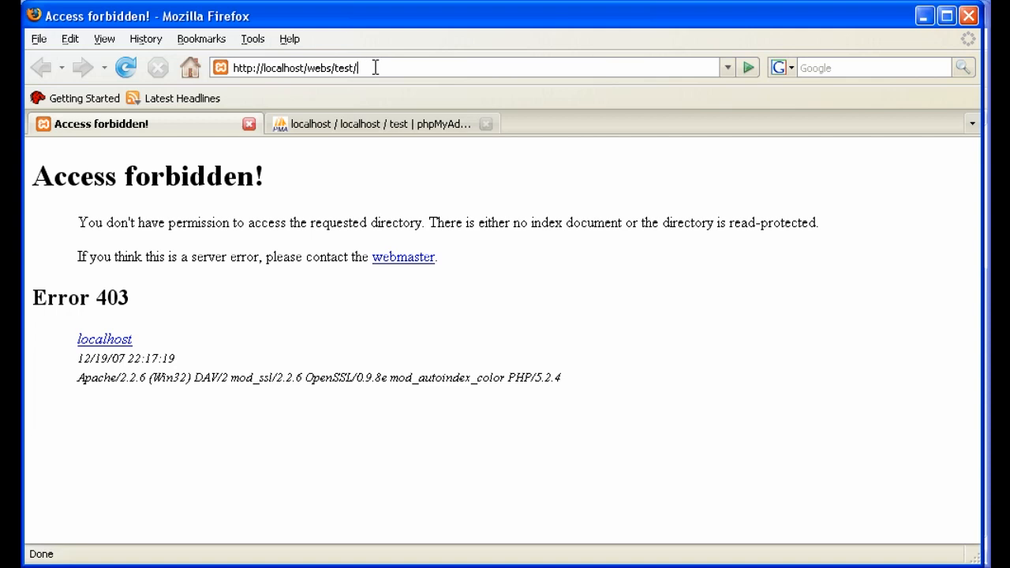
type("test")
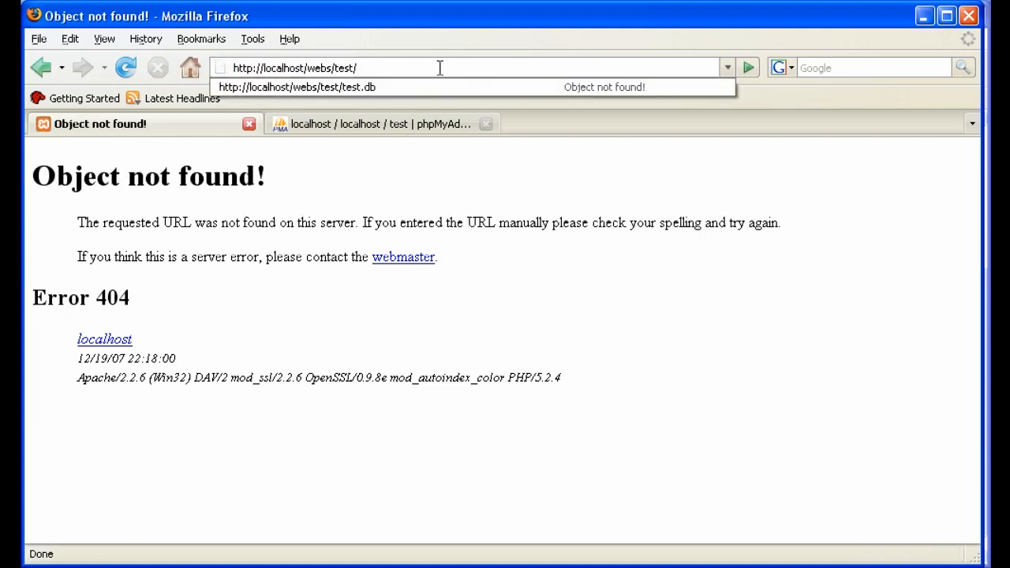
type("test.sqlite")
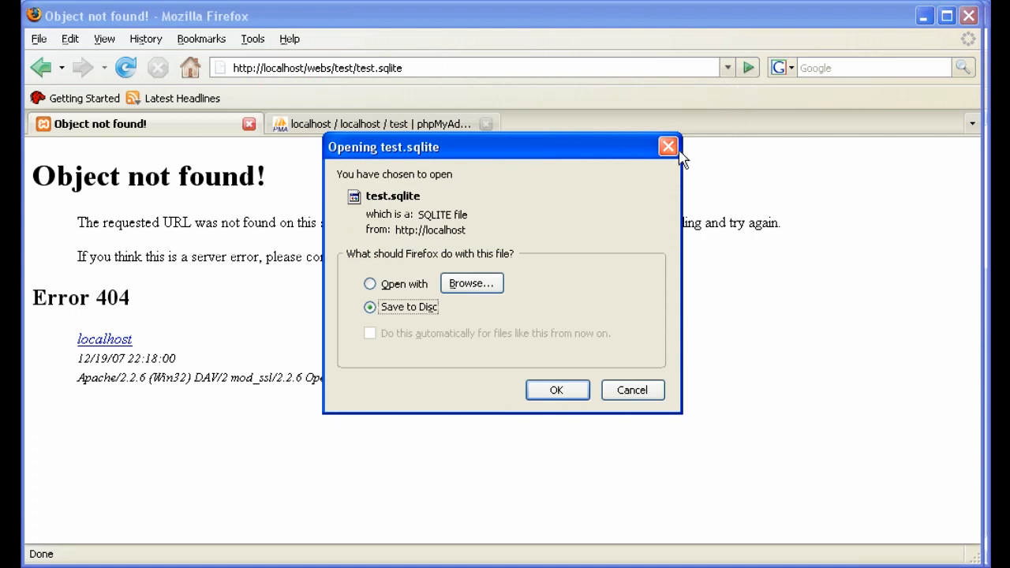
left_click(667, 146)
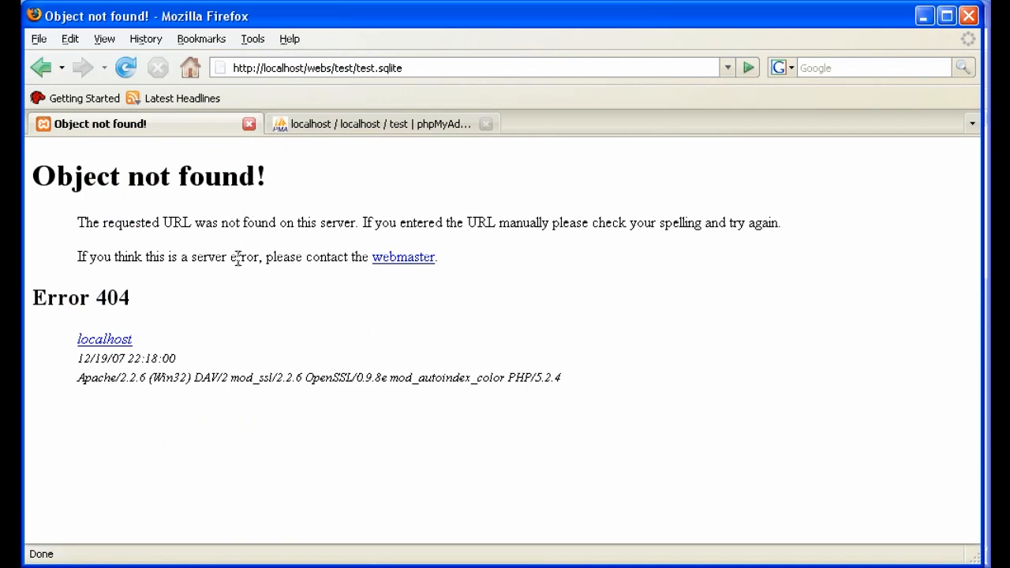
mouse_move(230, 257)
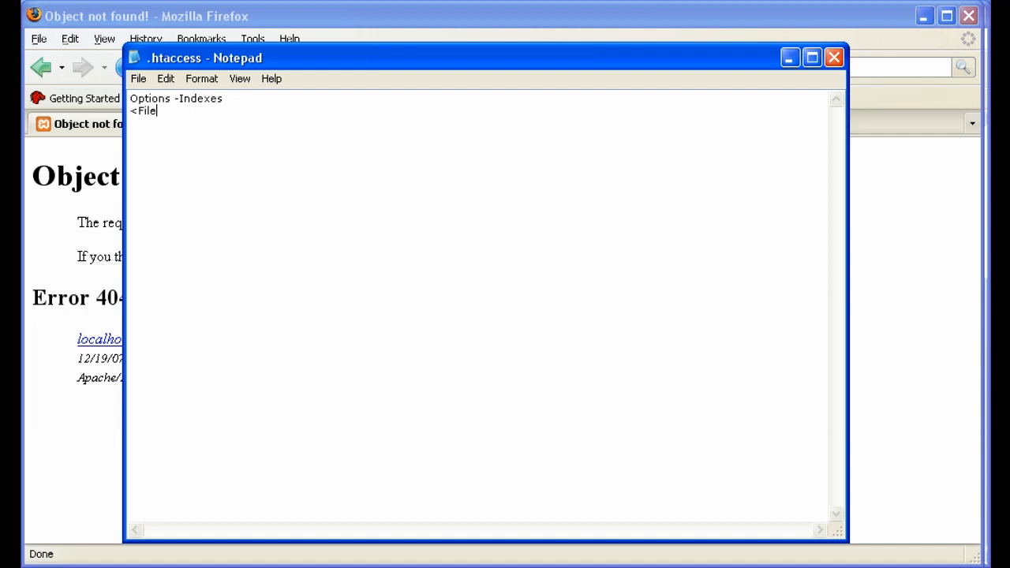
Write the opening line <FilesMatch "\.(sqlite)$"> under Options -Indexes.
type("s")
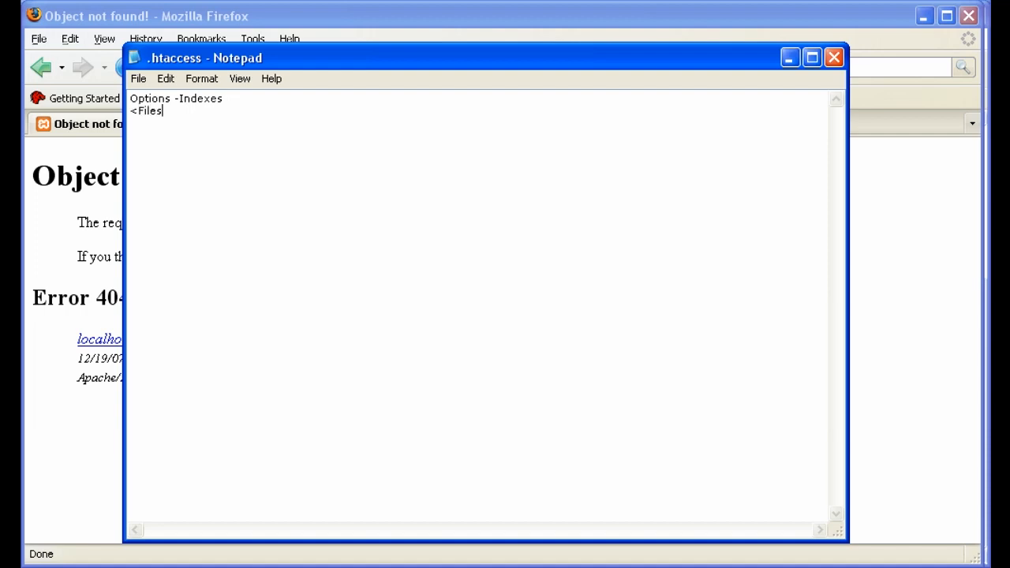
type("Match")
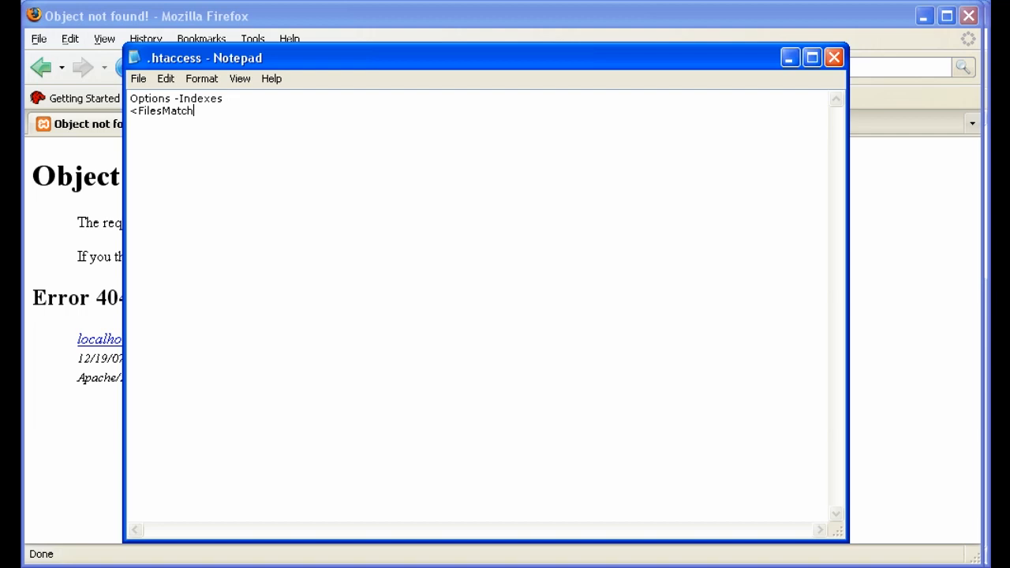
type("\"")
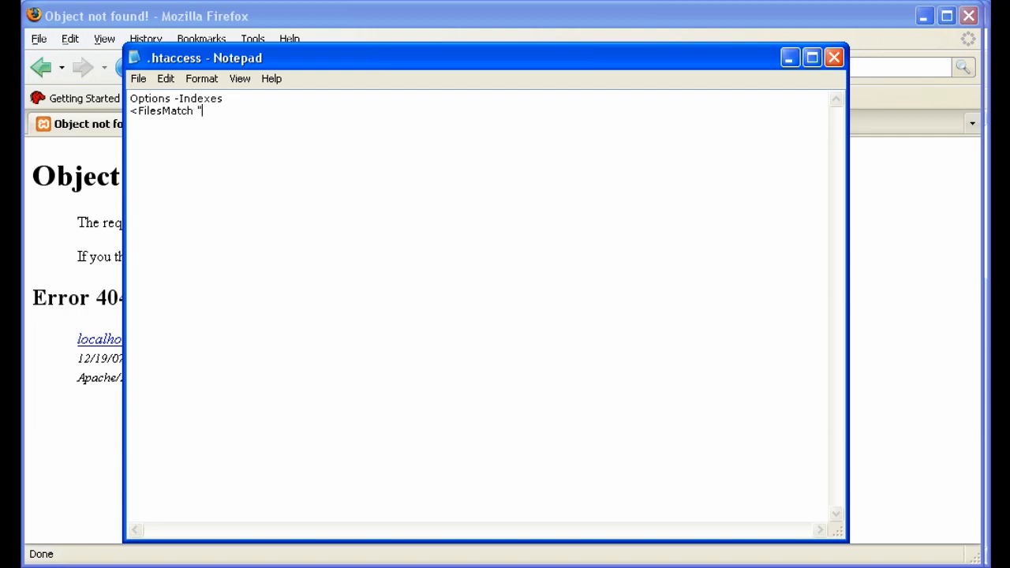
type("\\.(")
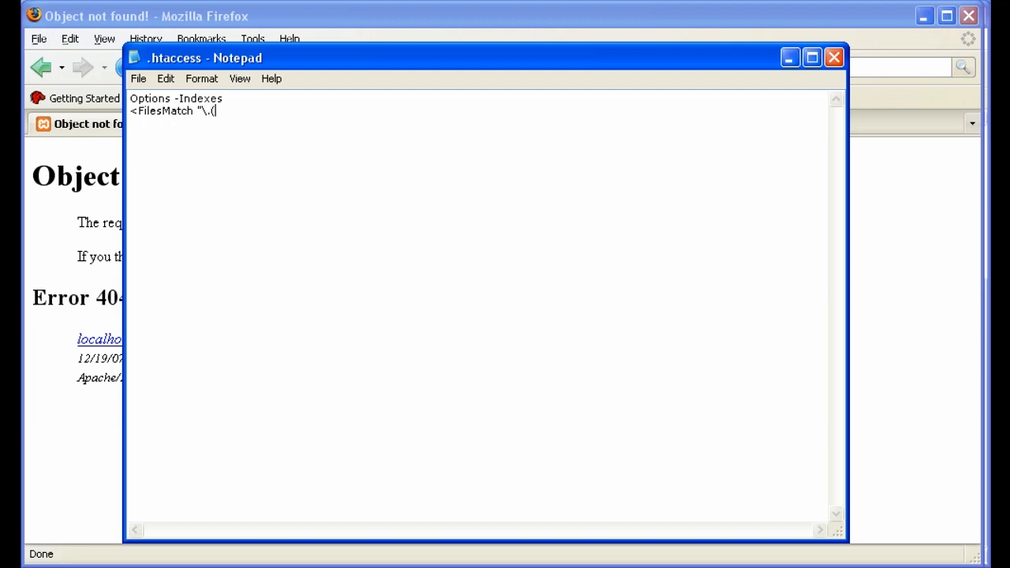
type("sql")
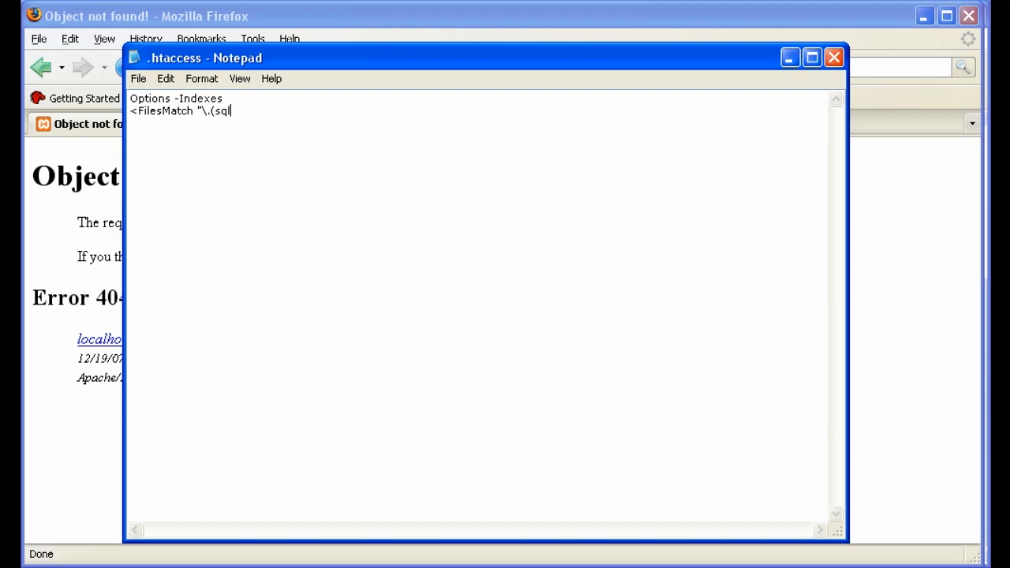
type("ite)")
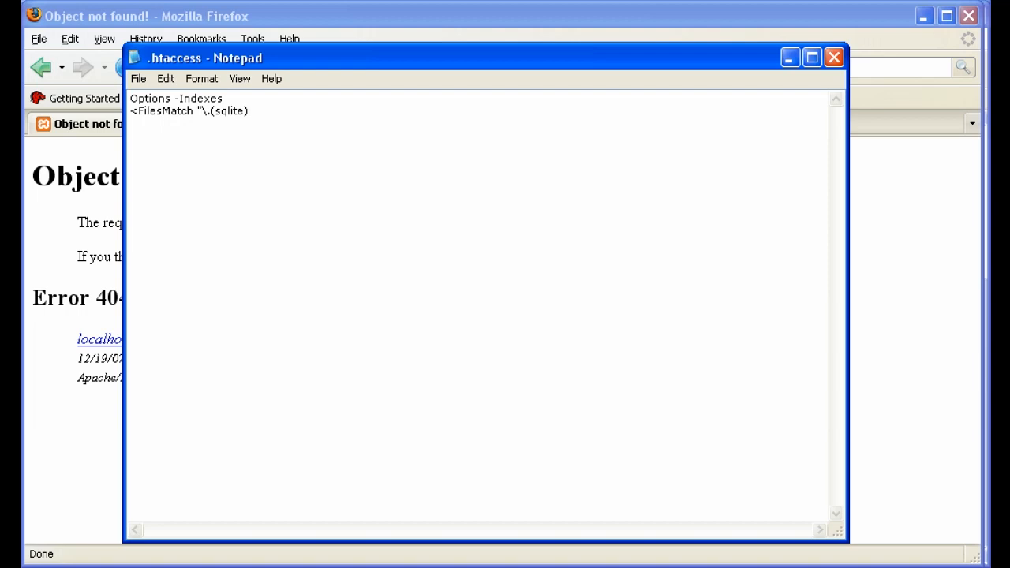
type("$\">")
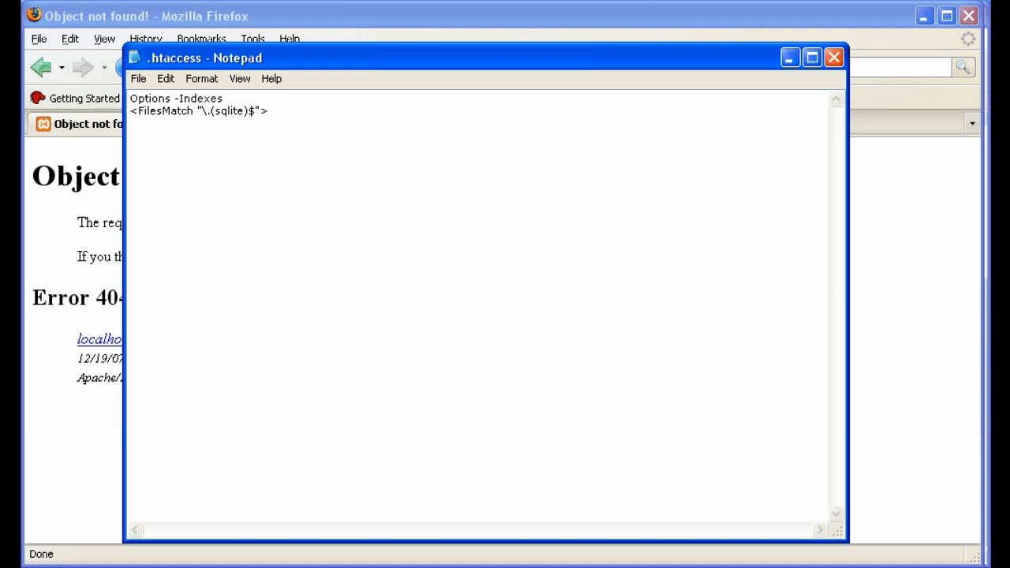
Add Deny from all and the closing </FilesMatch> line.
type("Deny")
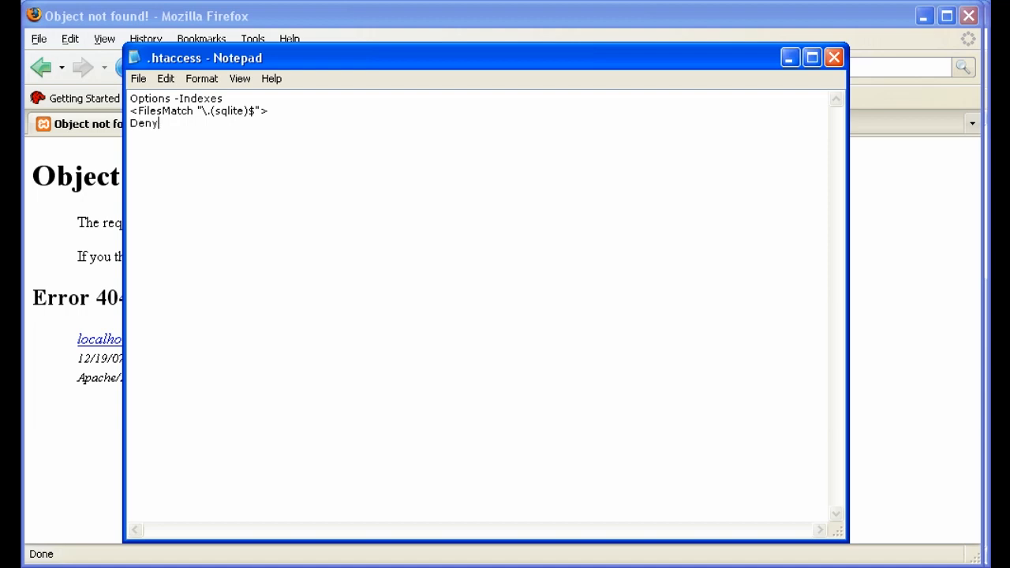
type("from all")
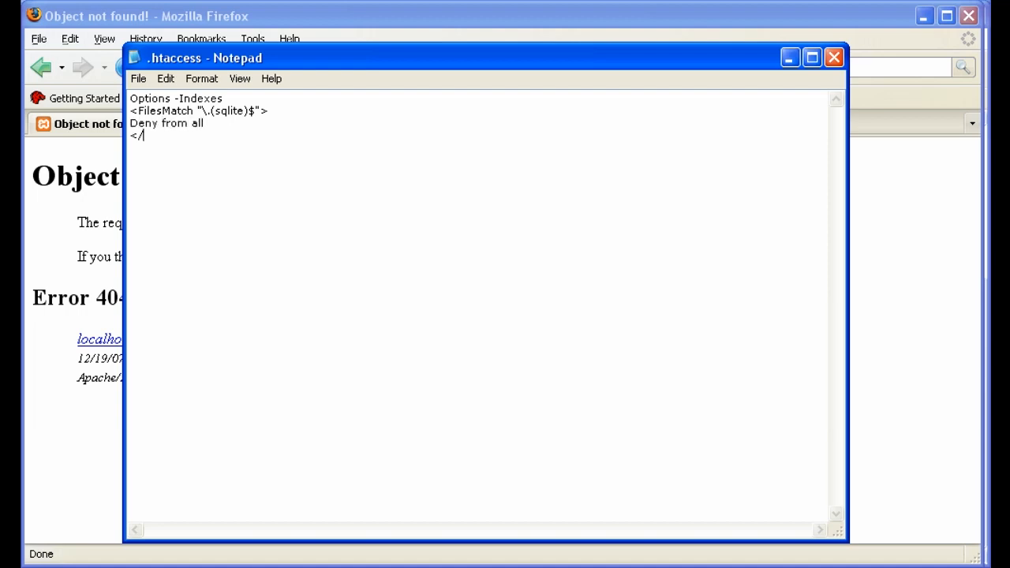
type("FilesMatc")
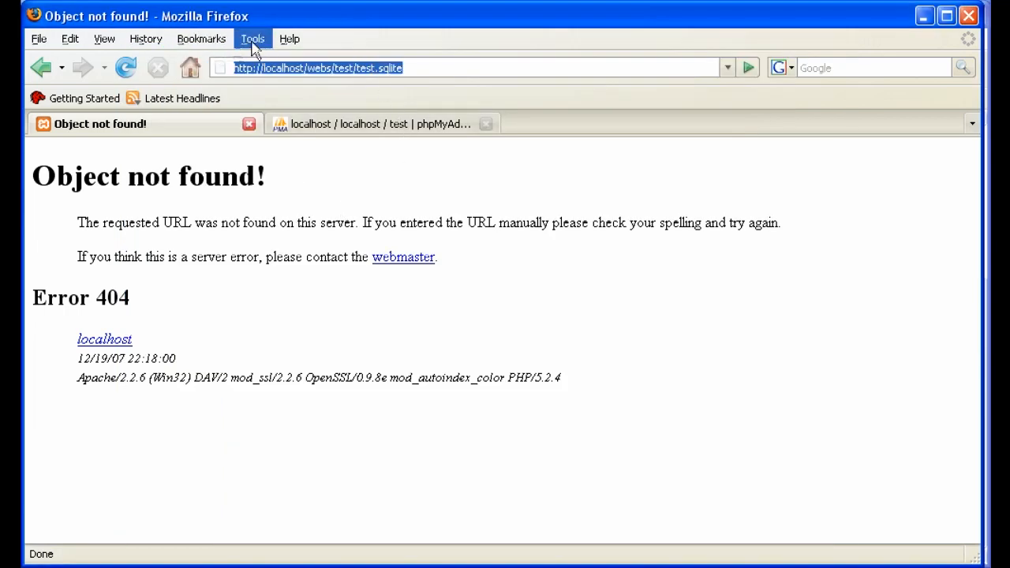
Clear Firefox's private data (history and cache) via Tools > Clear Private Data.
left_click(253, 38)
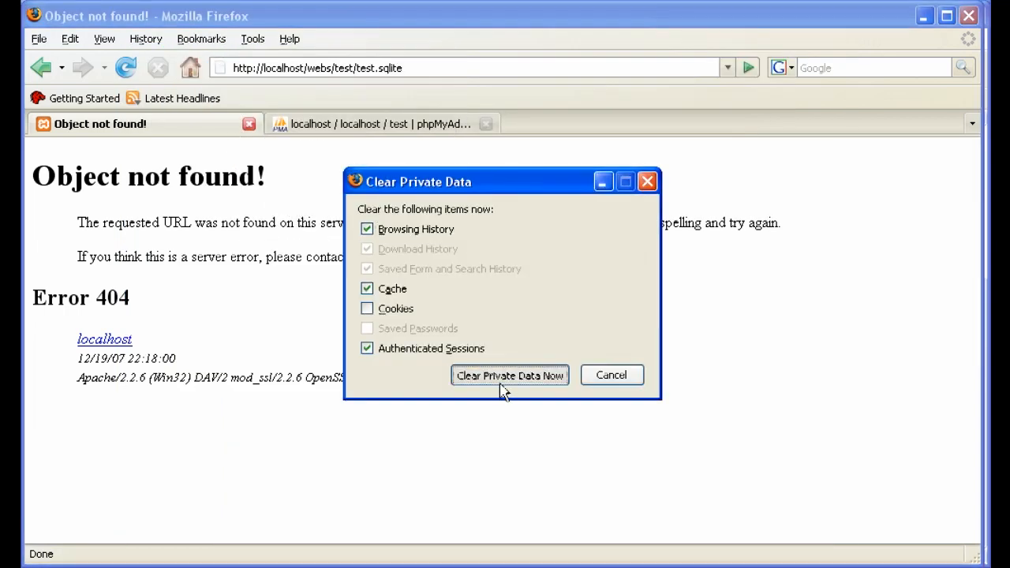
left_click(508, 376)
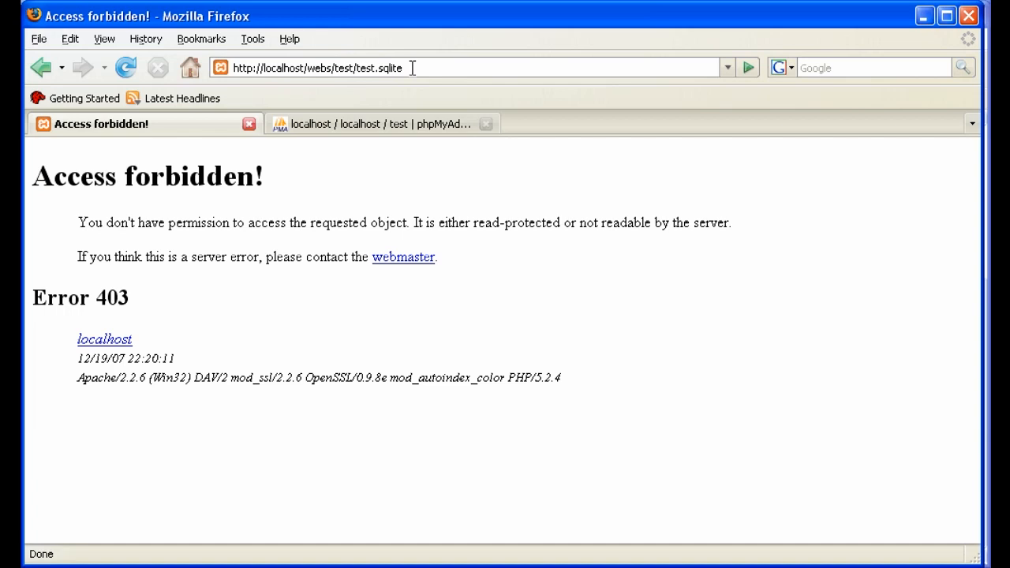
mouse_move(215, 228)
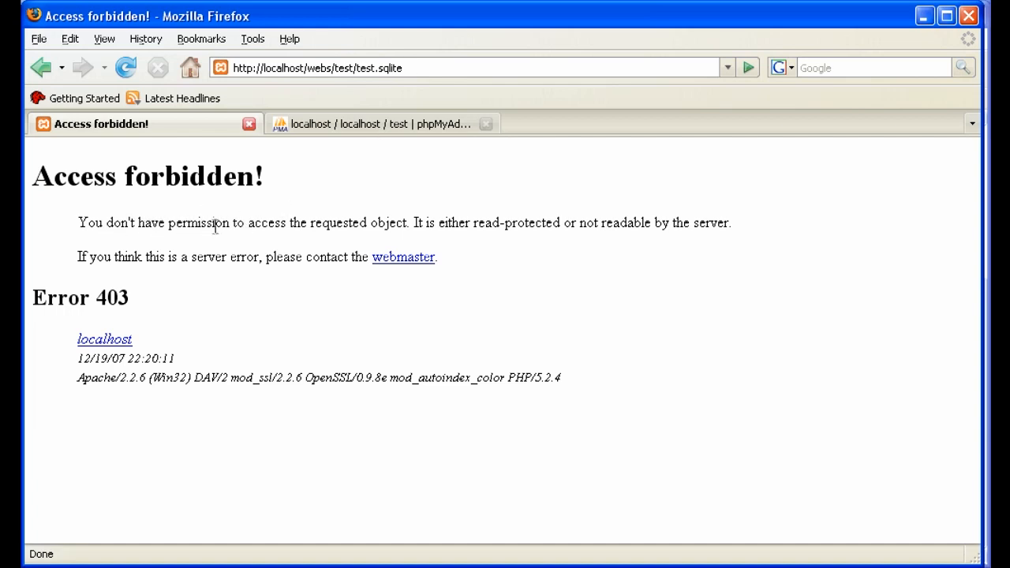
mouse_move(382, 231)
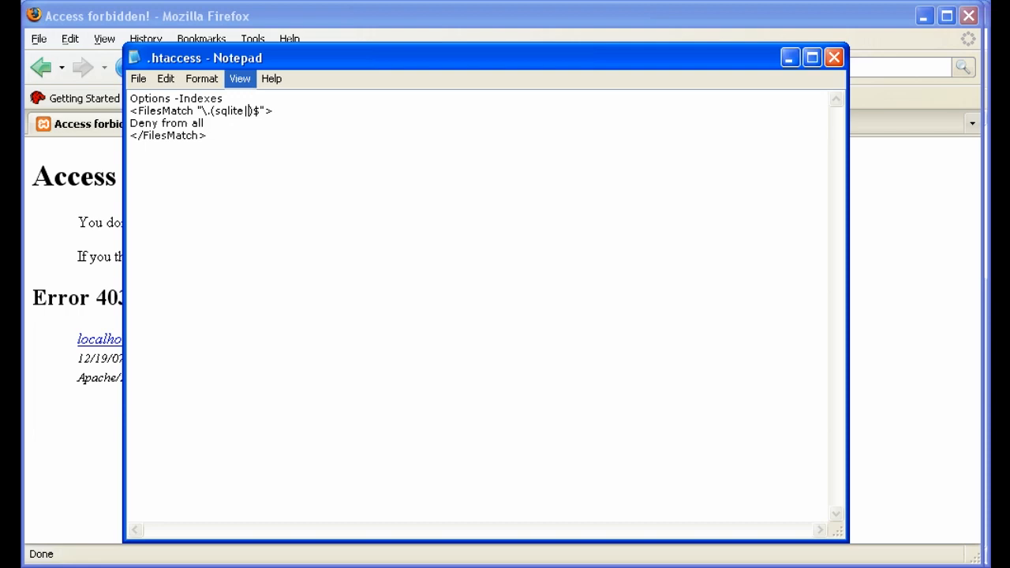
Change the FilesMatch pattern to (sqlite|xml|txt).
type("xml")
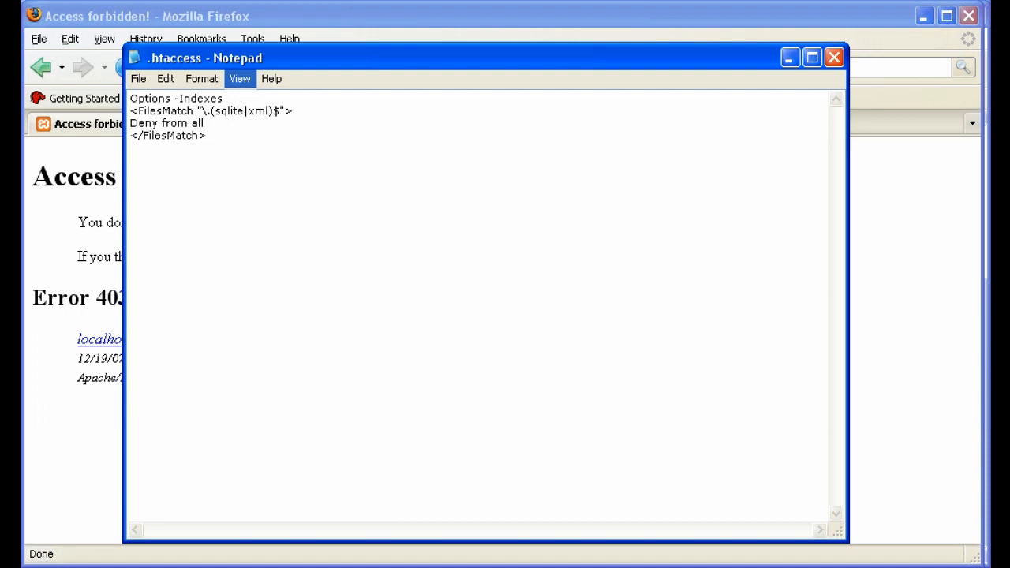
type("|txt")
type("http://localhost/webs/test/backu")
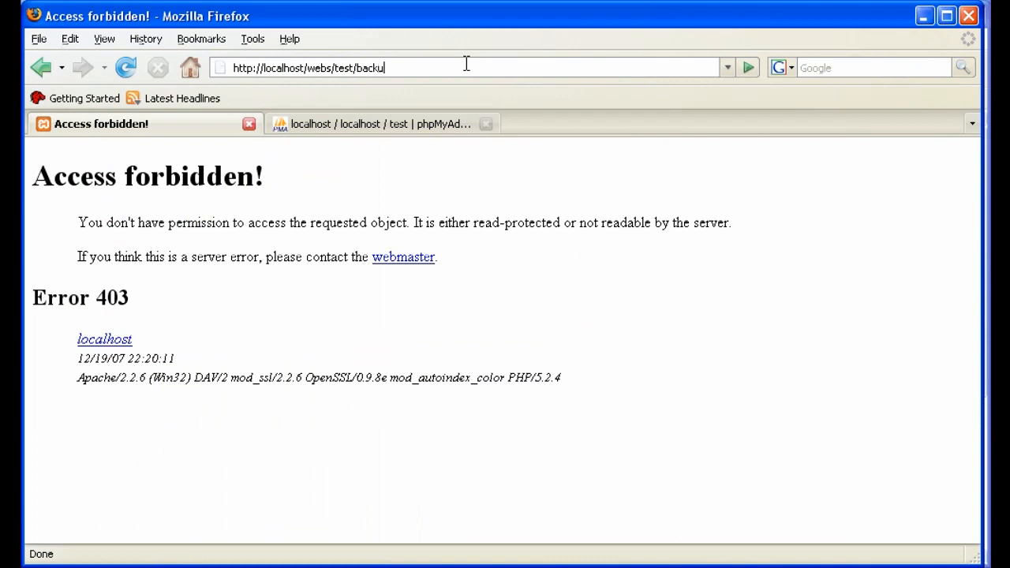
type("p.zip")
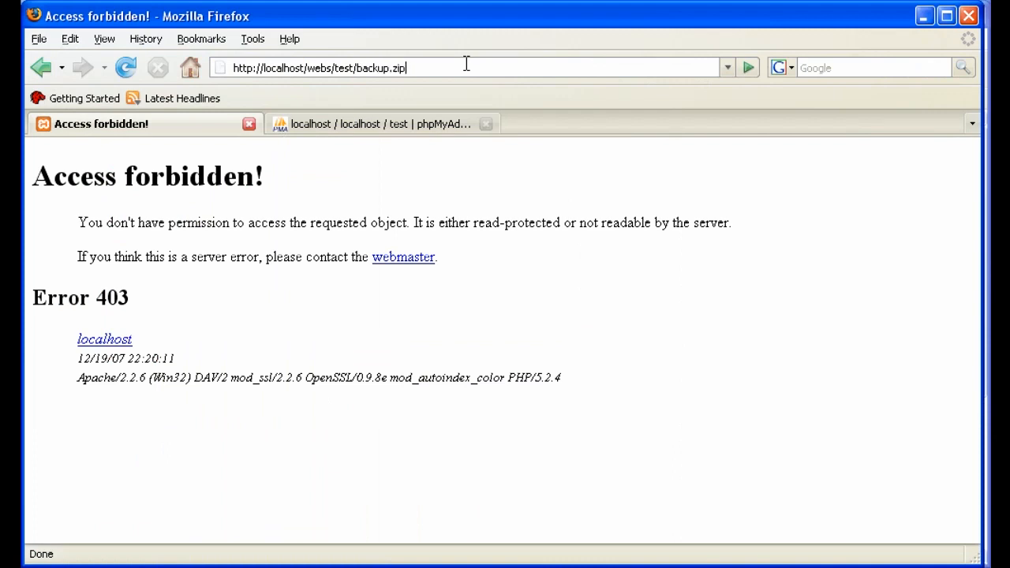
key("Return")
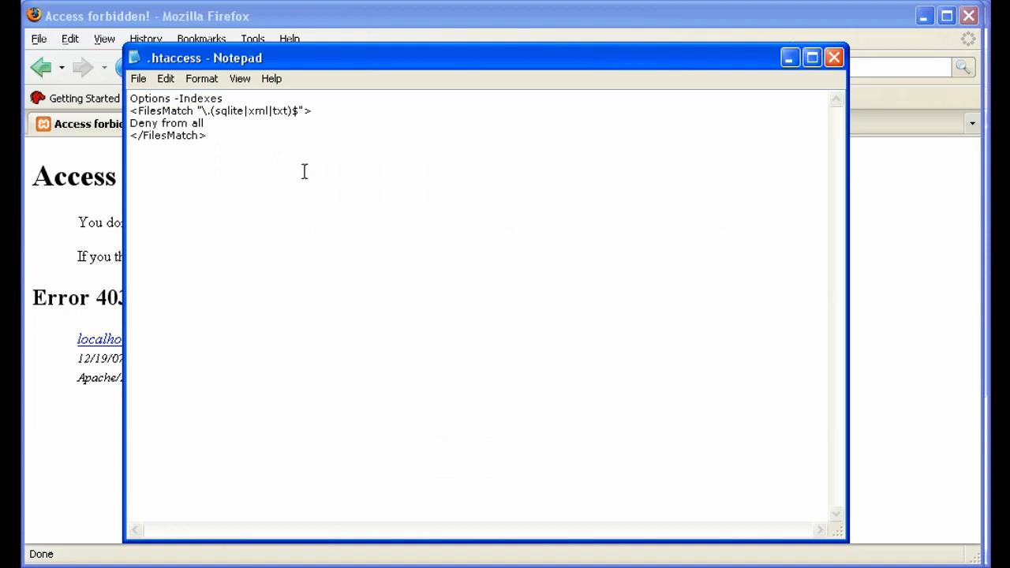
mouse_move(287, 178)
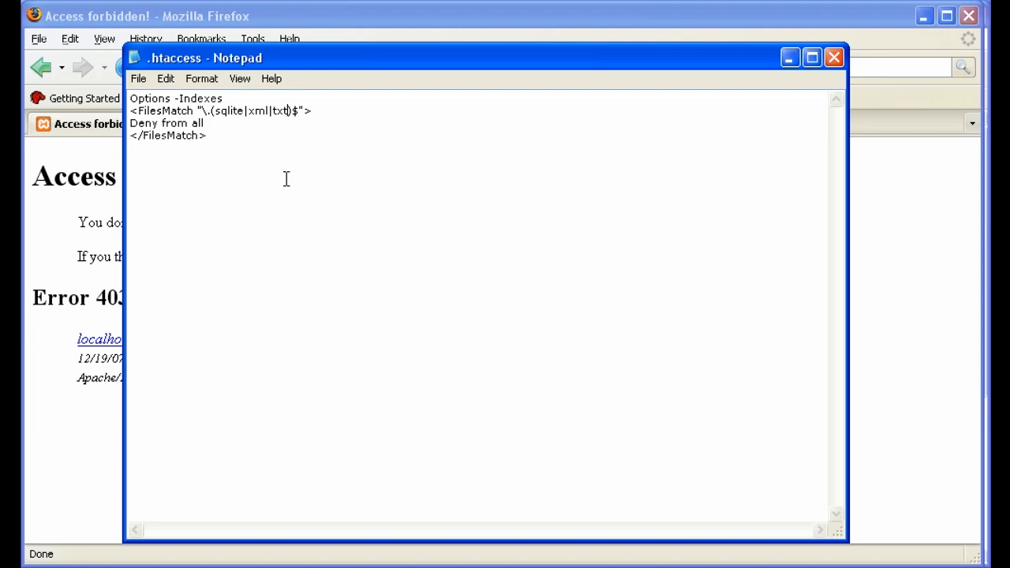
mouse_move(346, 183)
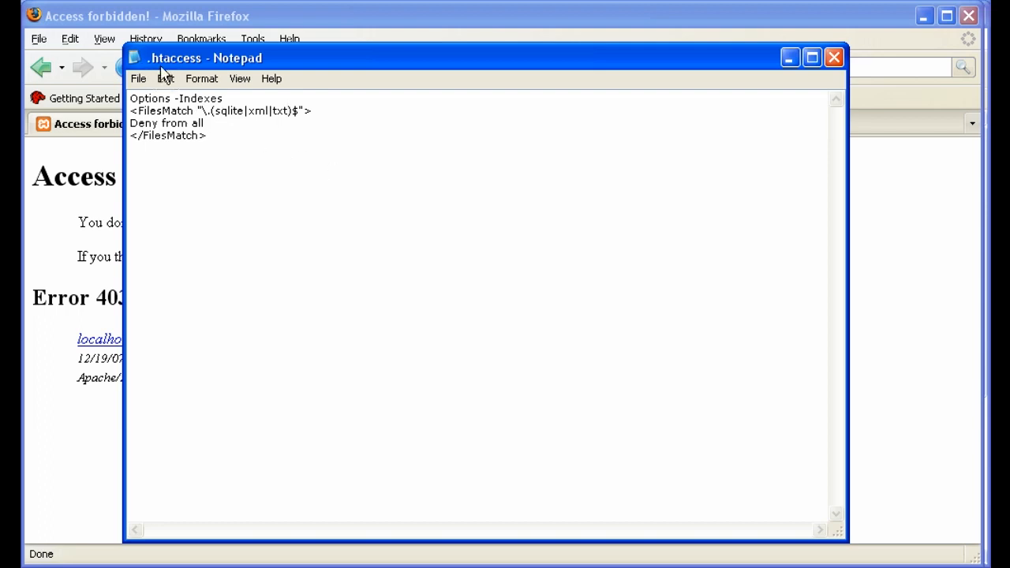
mouse_move(237, 146)
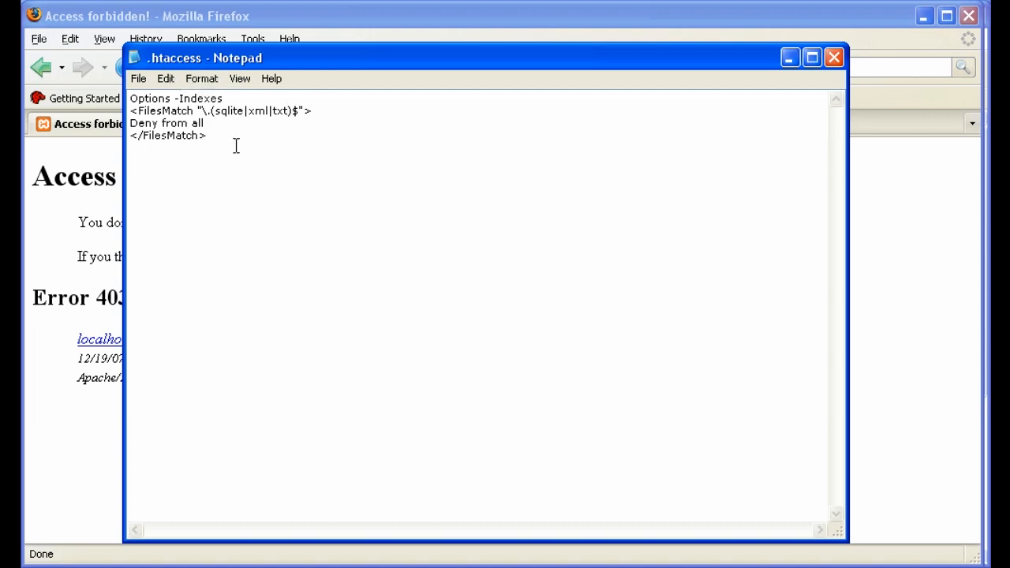
mouse_move(234, 131)
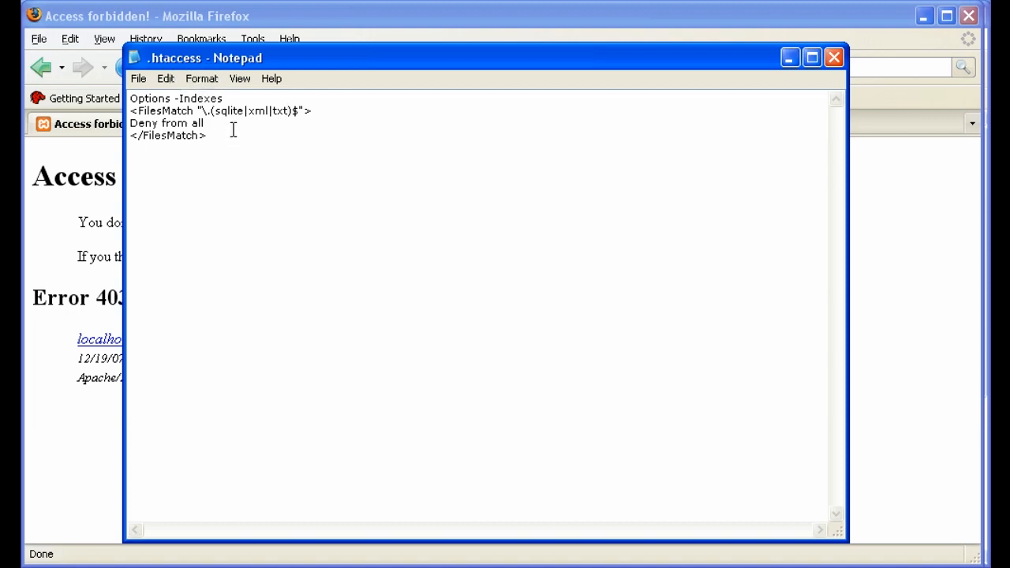
mouse_move(227, 110)
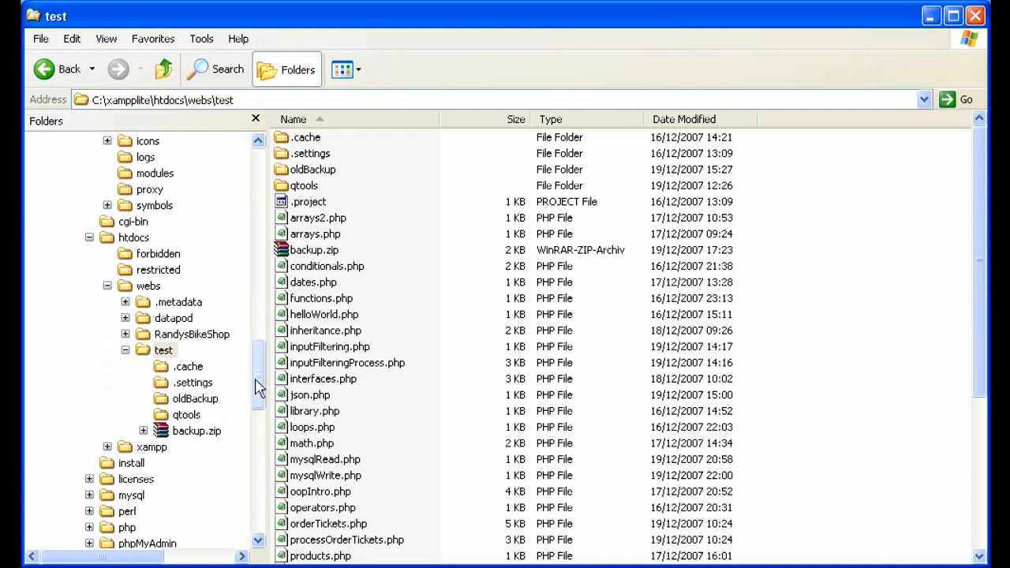
Browse htdocs, webs and test, returning to webs listing .metadata, datapod, RandysBikeShop and test.
left_click(134, 236)
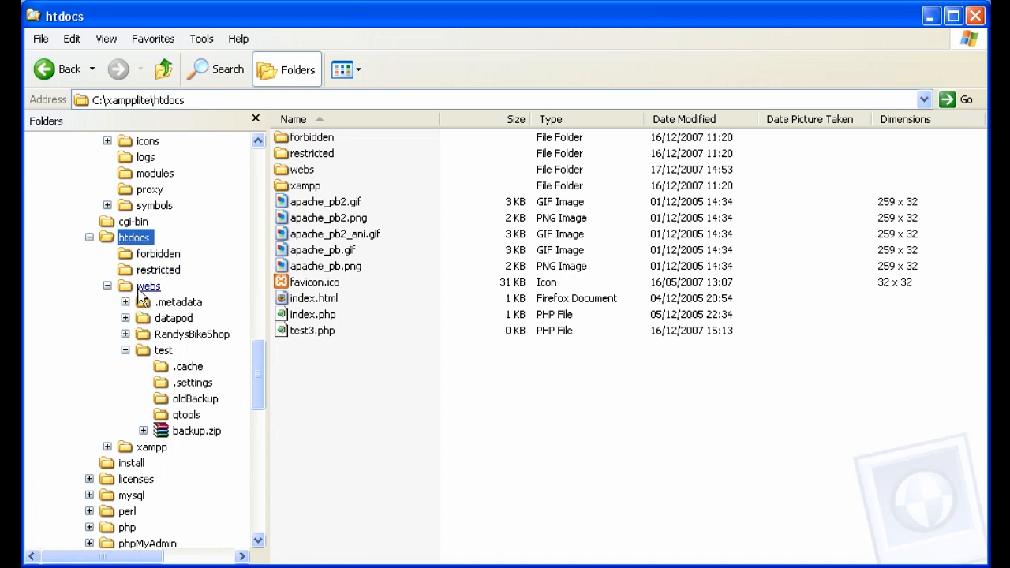
left_click(148, 286)
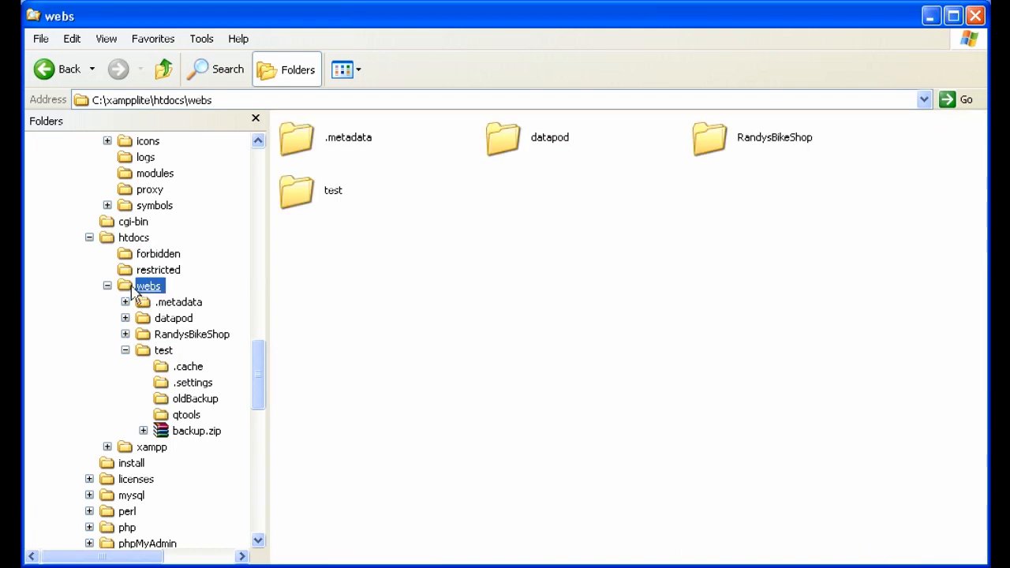
mouse_move(140, 297)
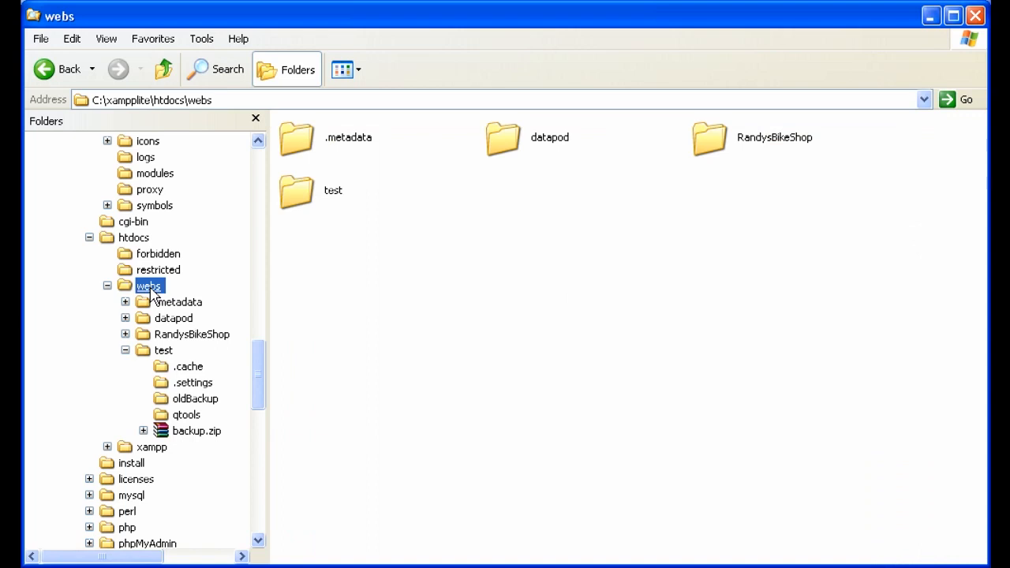
left_click(124, 351)
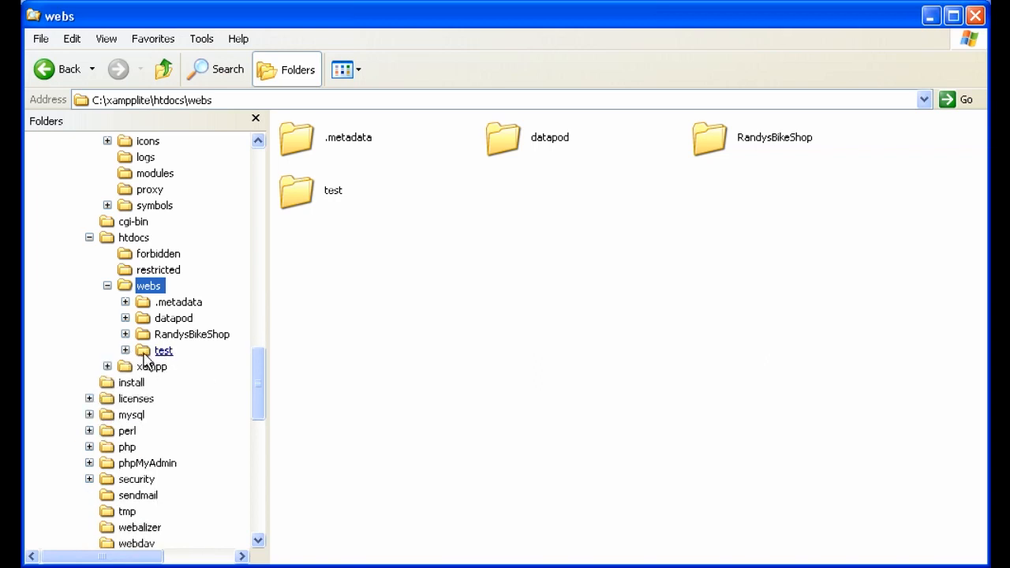
left_click(127, 350)
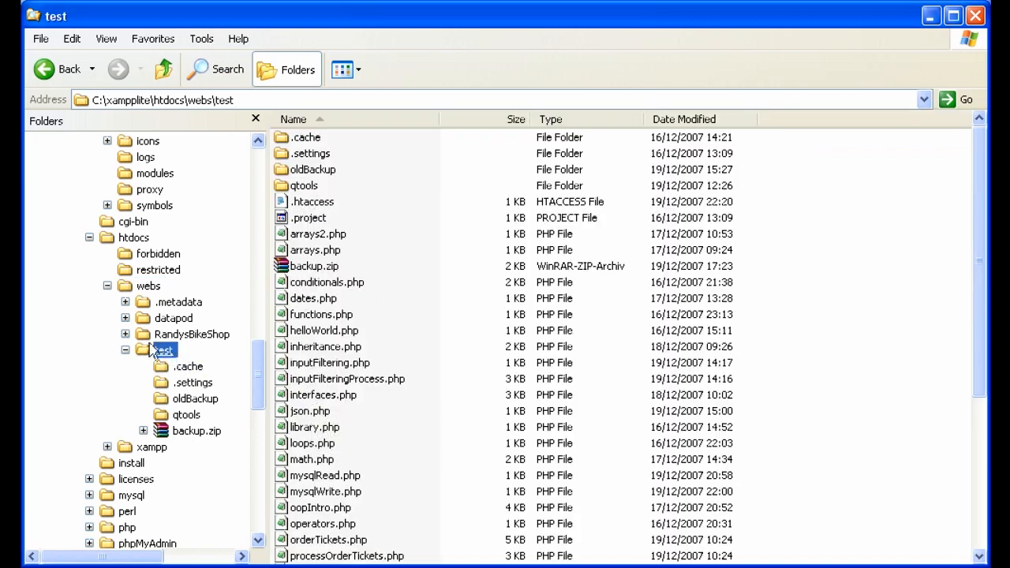
left_click(149, 285)
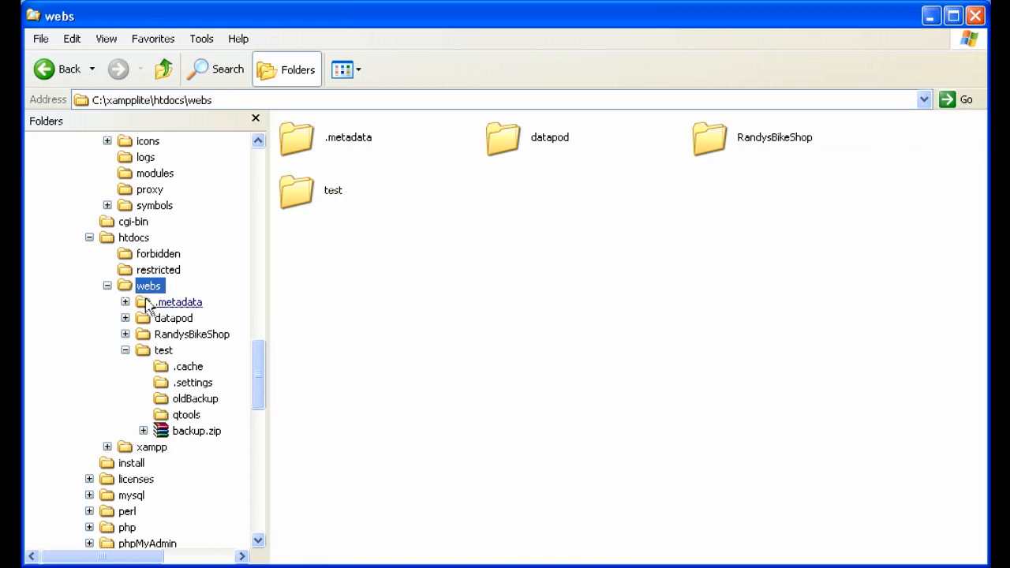
mouse_move(161, 318)
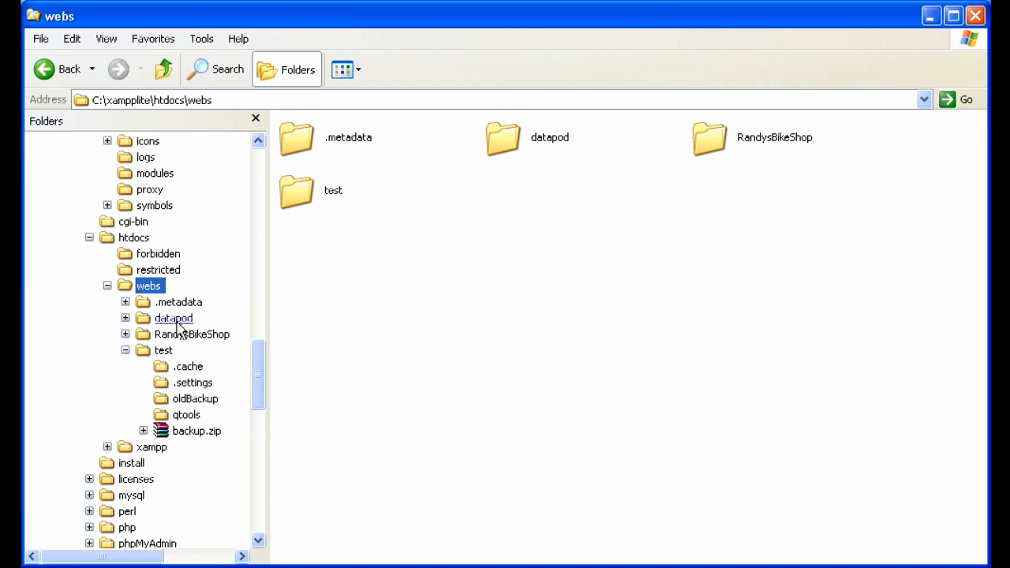
mouse_move(213, 363)
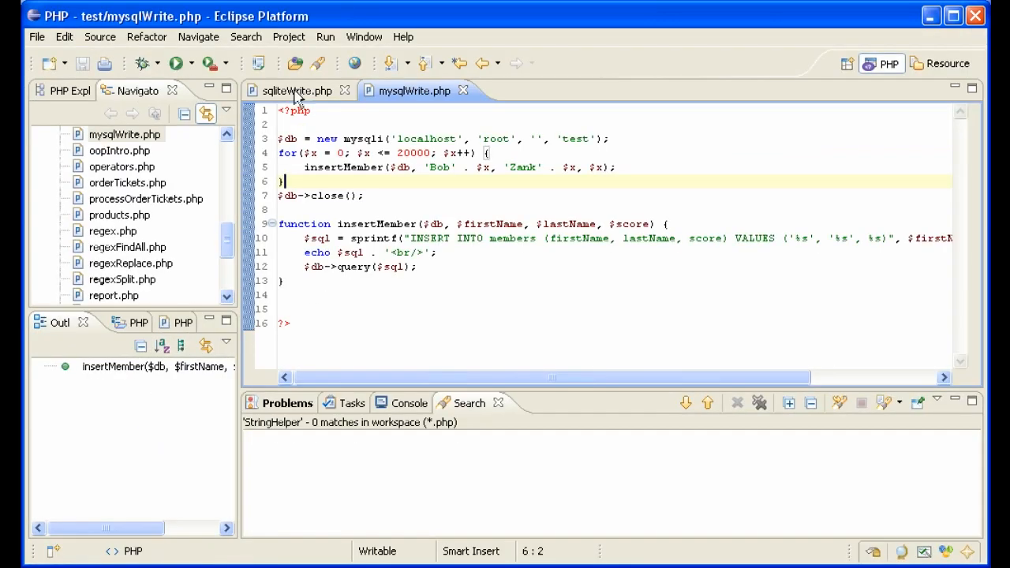
Change sqliteWrite.php's PDO path to 'sqlite:../../database/test.sqlite', leaving it unsaved.
left_click(296, 90)
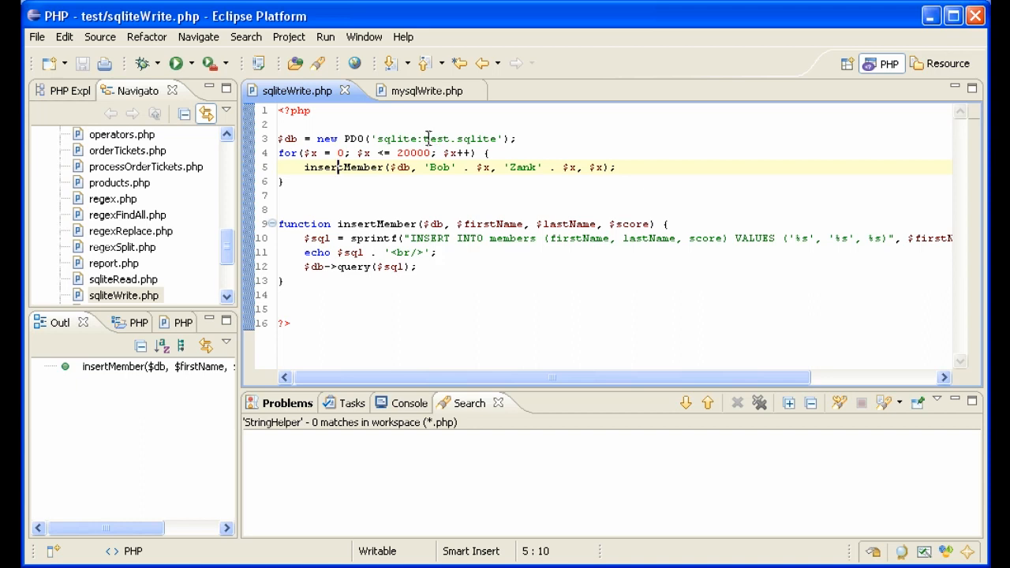
mouse_move(427, 90)
type("../../")
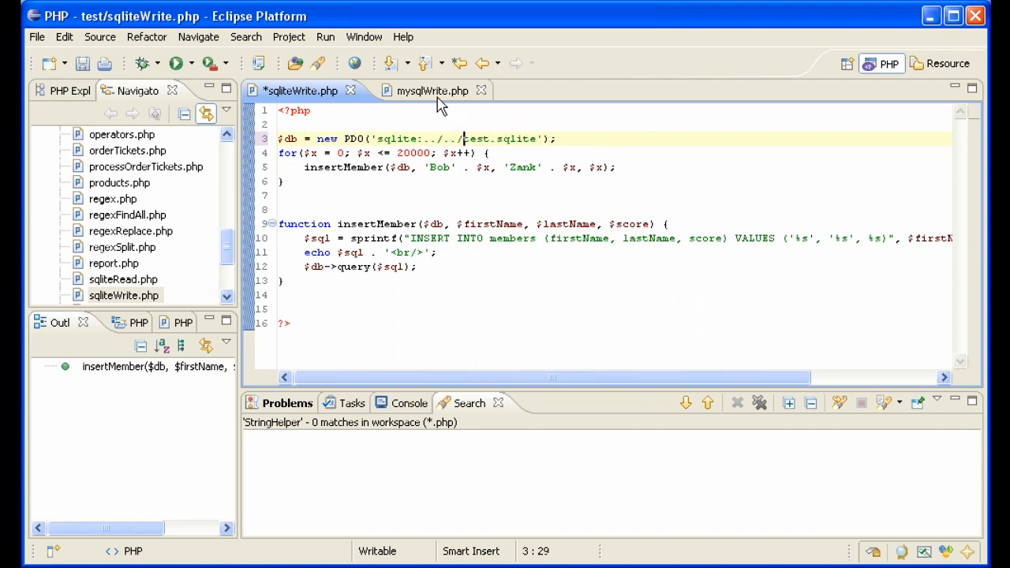
type("database")
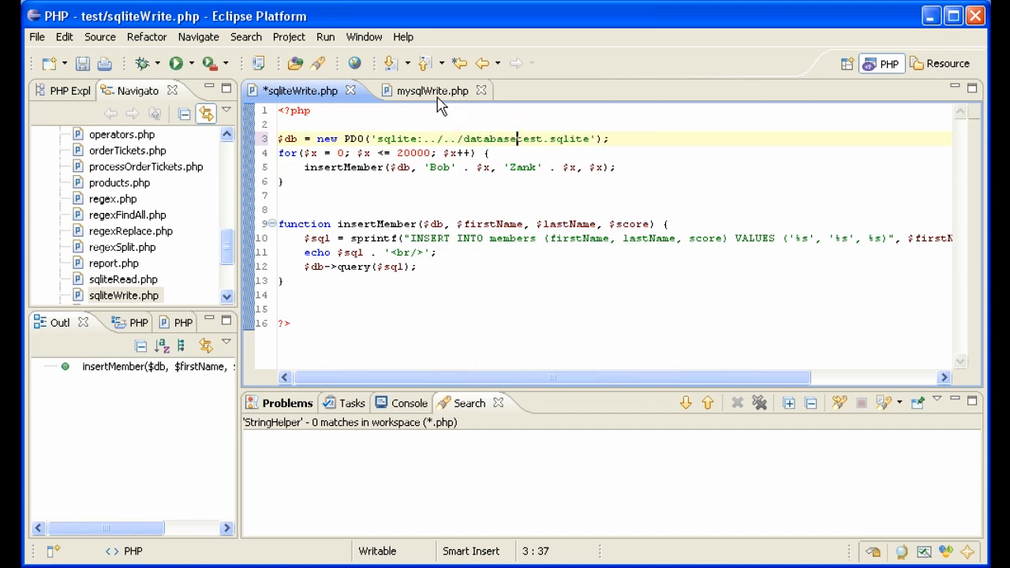
type("/")
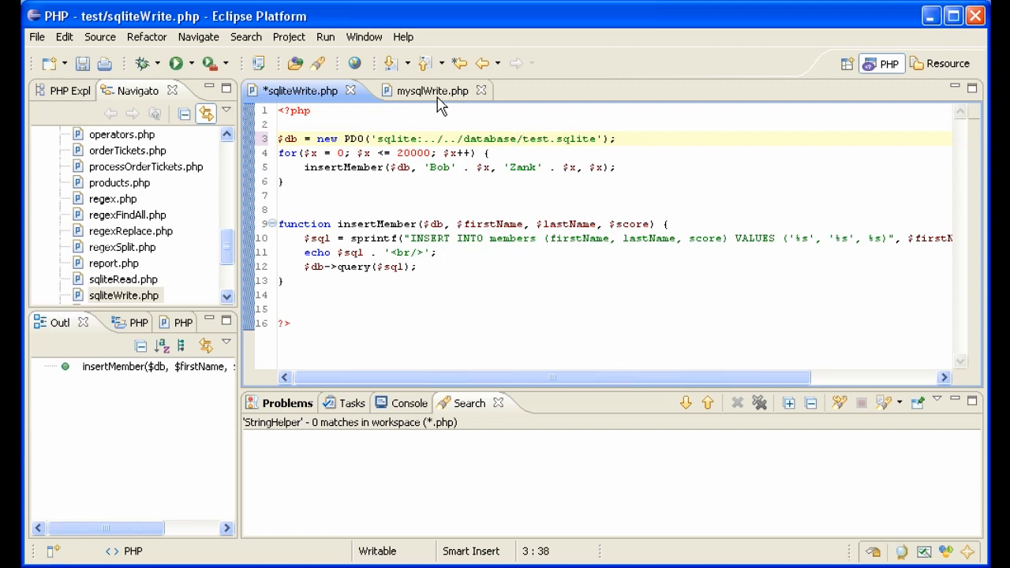